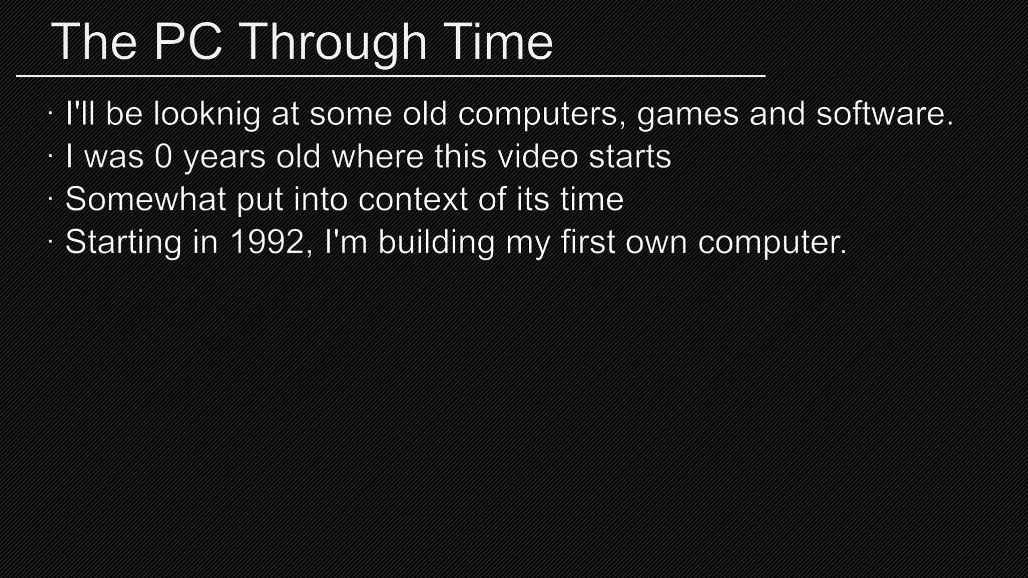
# Enter AMI BIOS Setup, pass the CMOS warning, and exit to boot MS-DOS 5.0 Setup
pyautogui.press('Right')
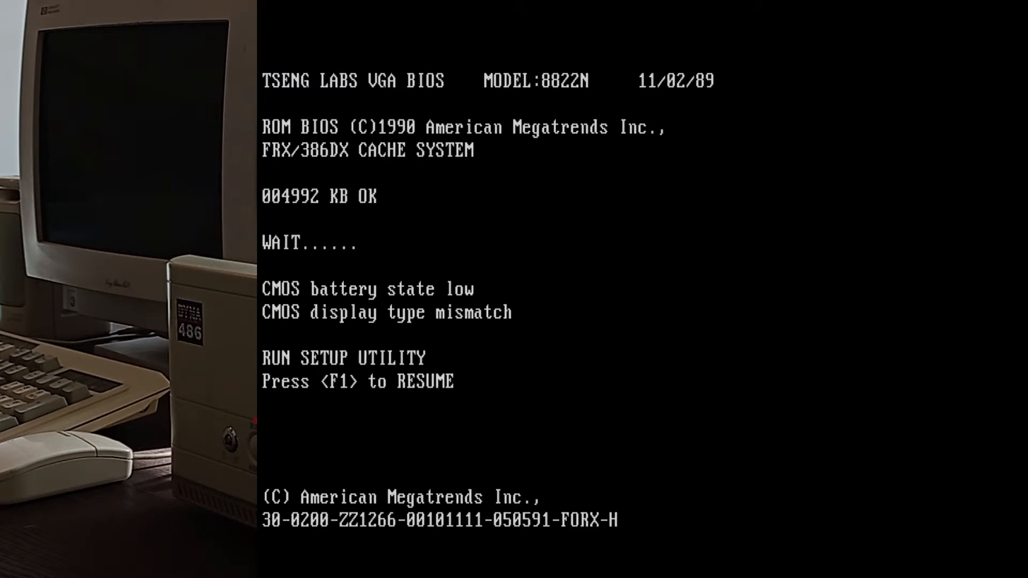
pyautogui.press('F1')
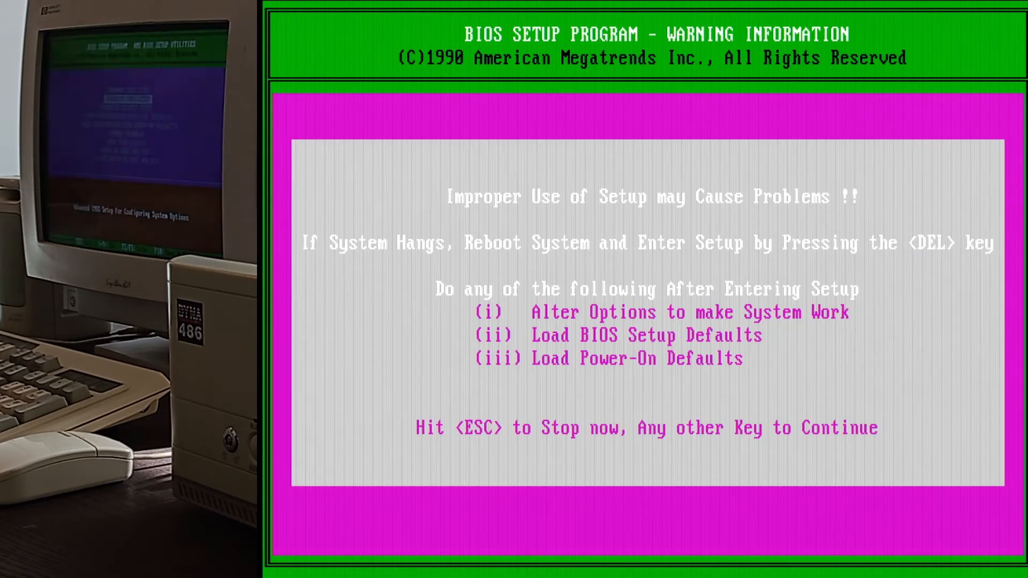
pyautogui.press('enter')
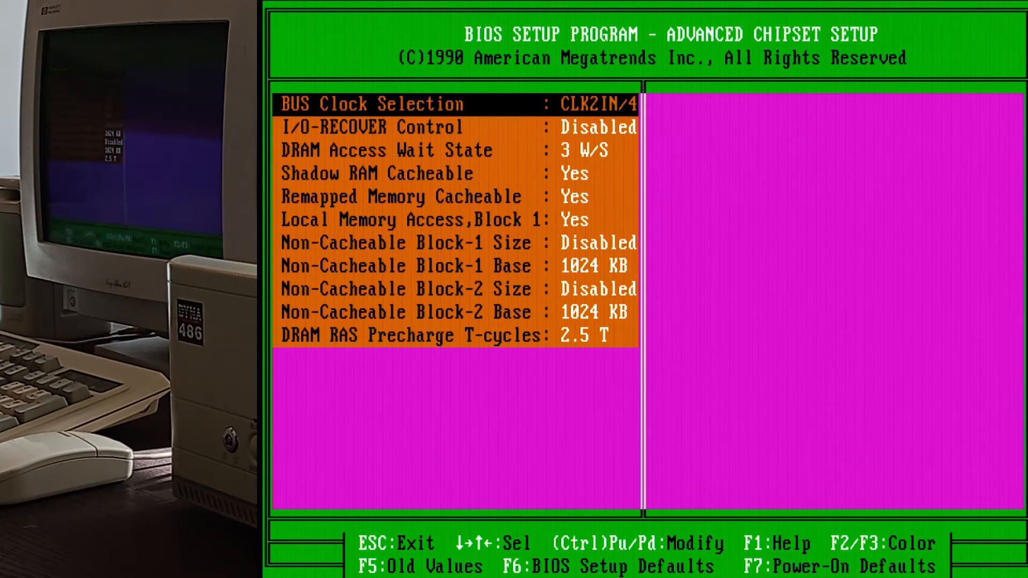
pyautogui.press('Escape')
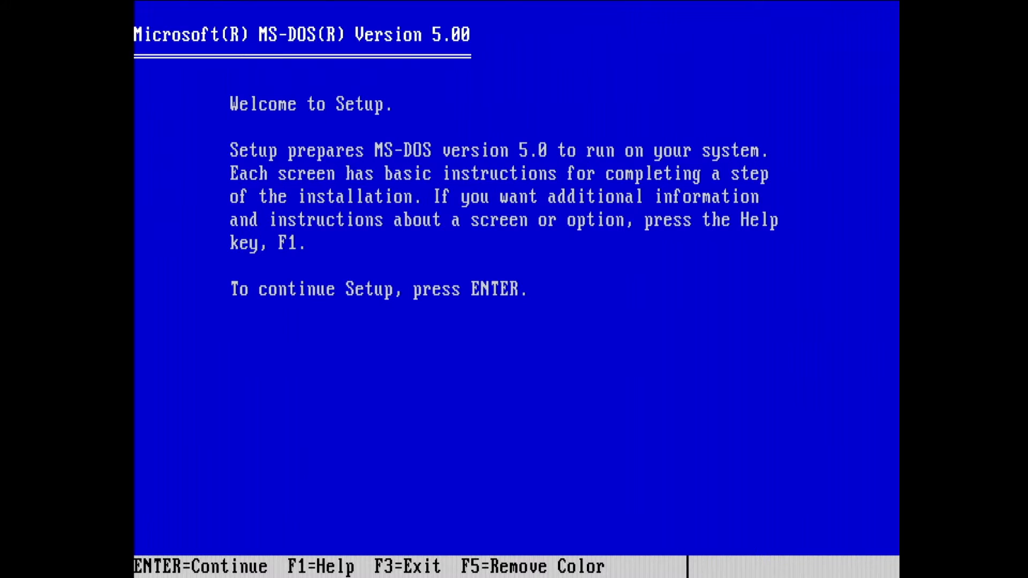
# Create a primary DOS partition on fixed disk 1 with FDISK, answering N to maximum size
pyautogui.press('f3')
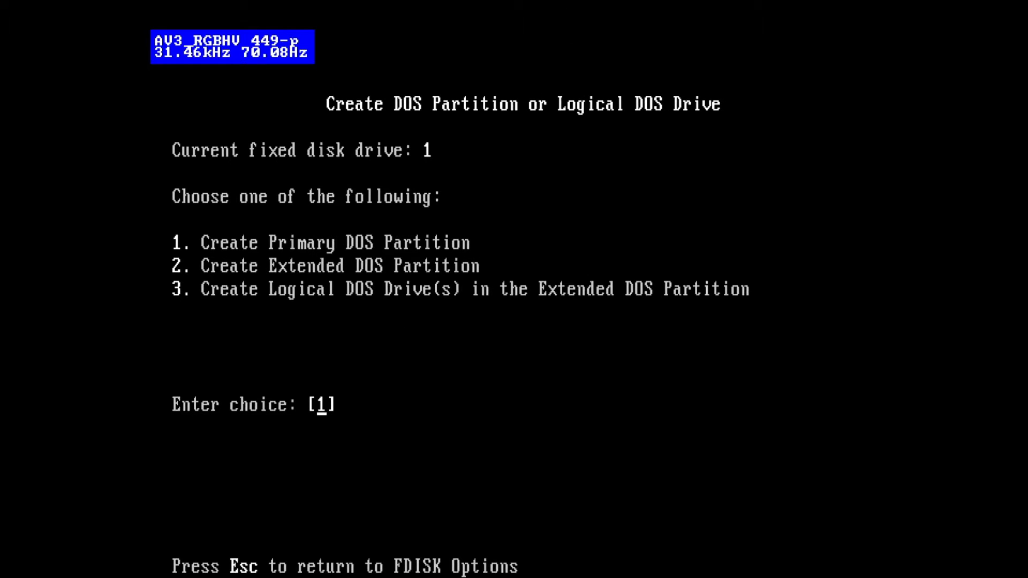
pyautogui.press('enter')
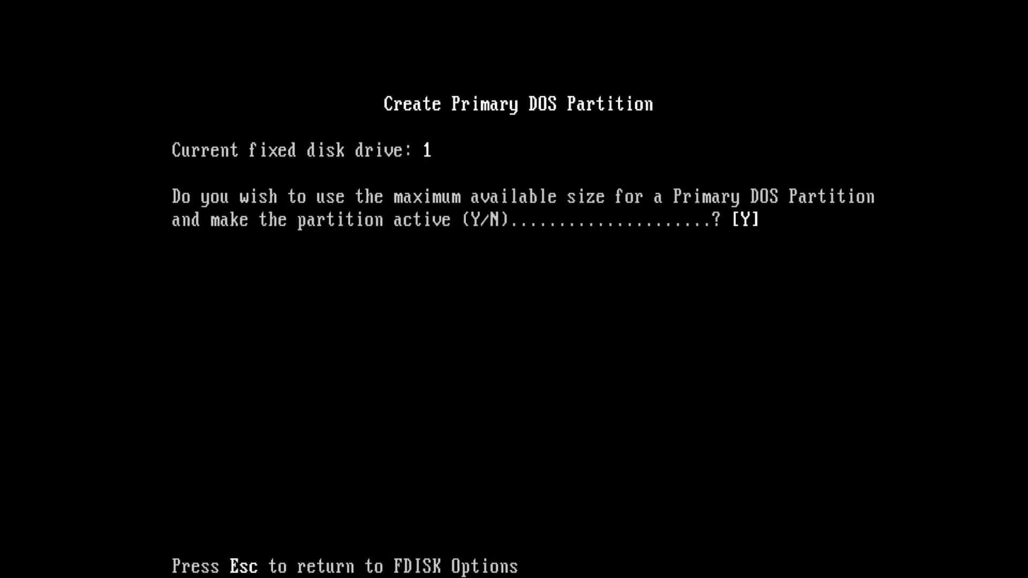
pyautogui.write('N')
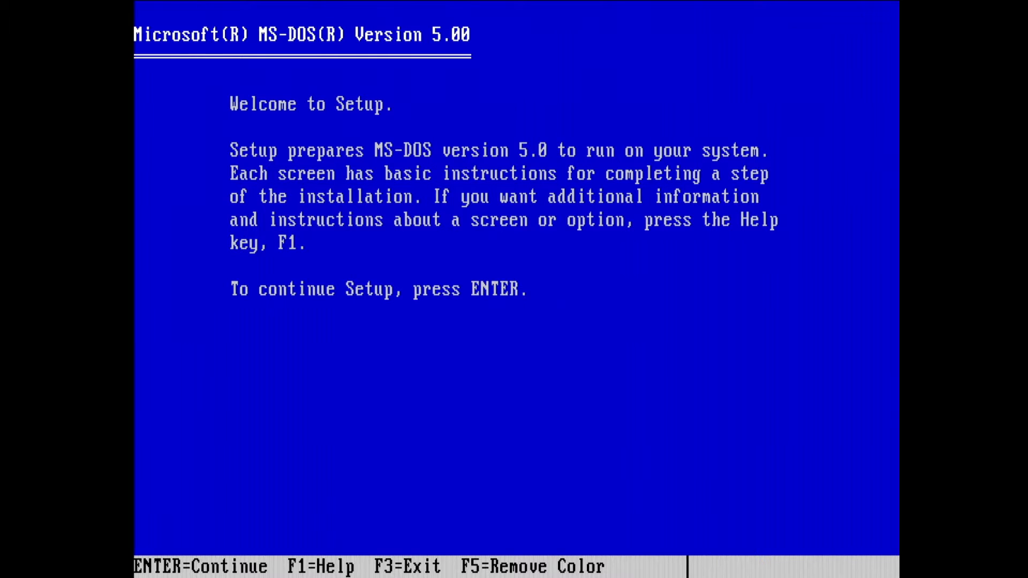
# Set country to Sweden and keyboard to Swedish, then accept the settings and MS-DOS Shell choice
pyautogui.press('enter')
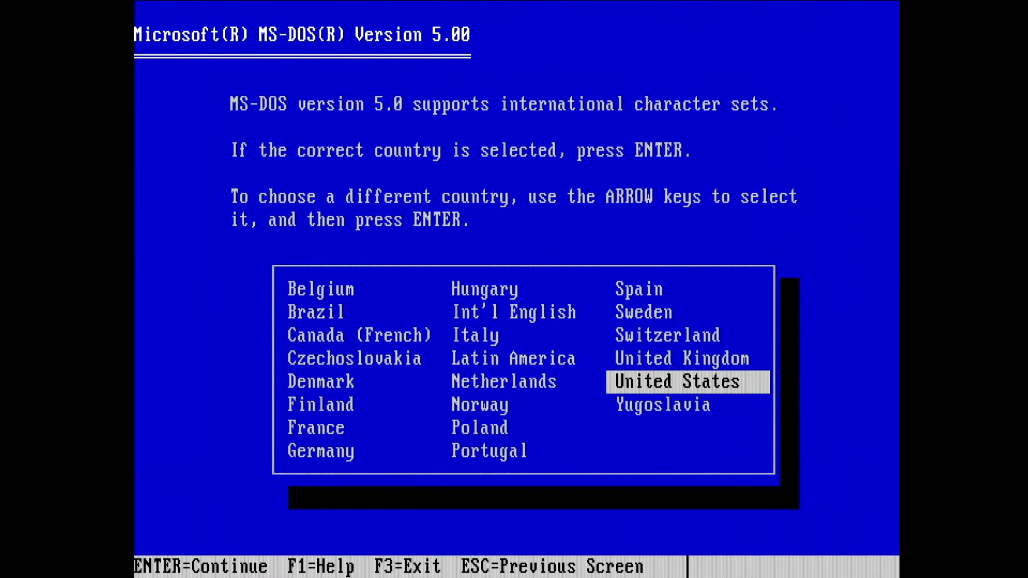
pyautogui.press('up')
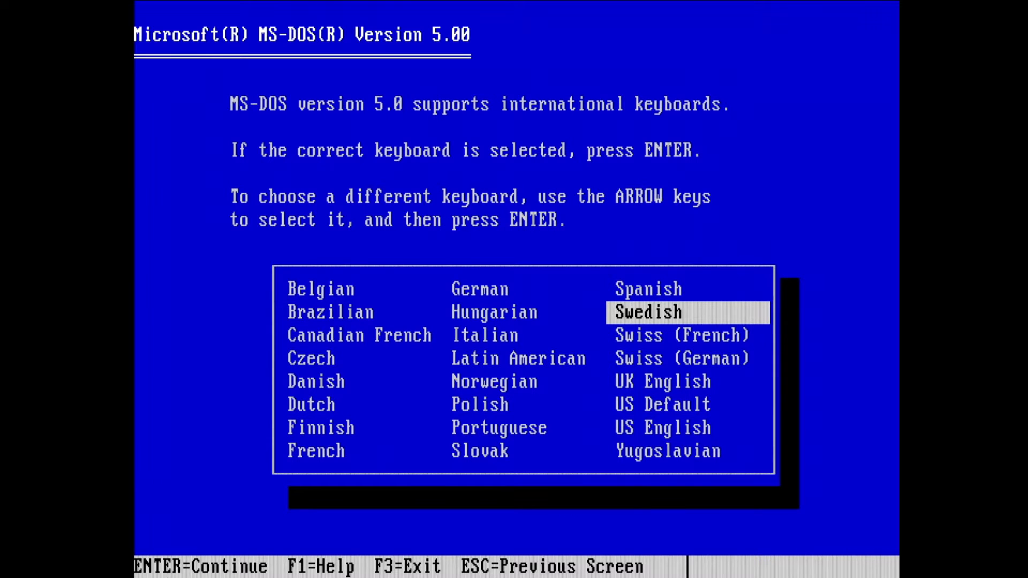
pyautogui.press('enter')
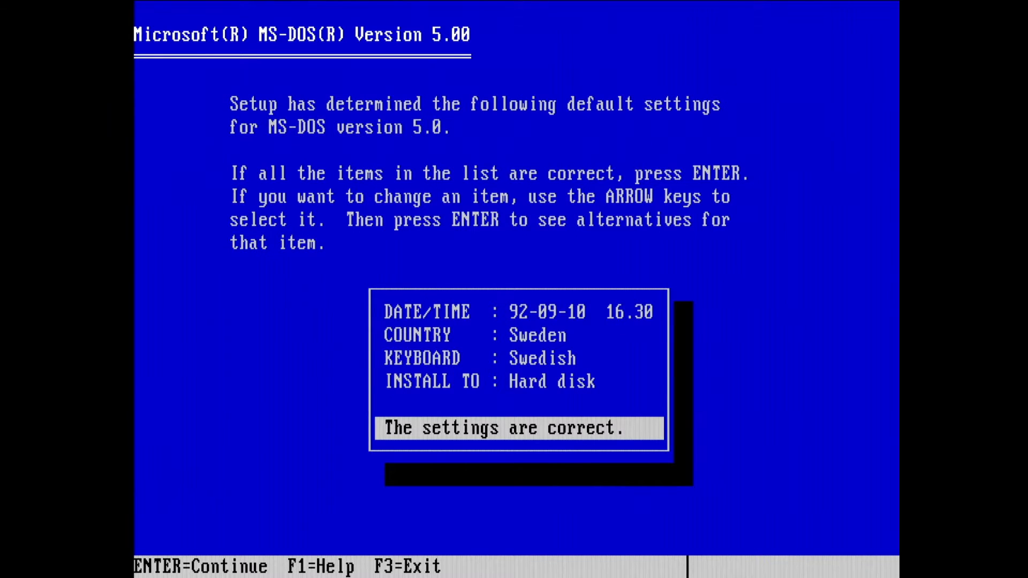
pyautogui.press('enter')
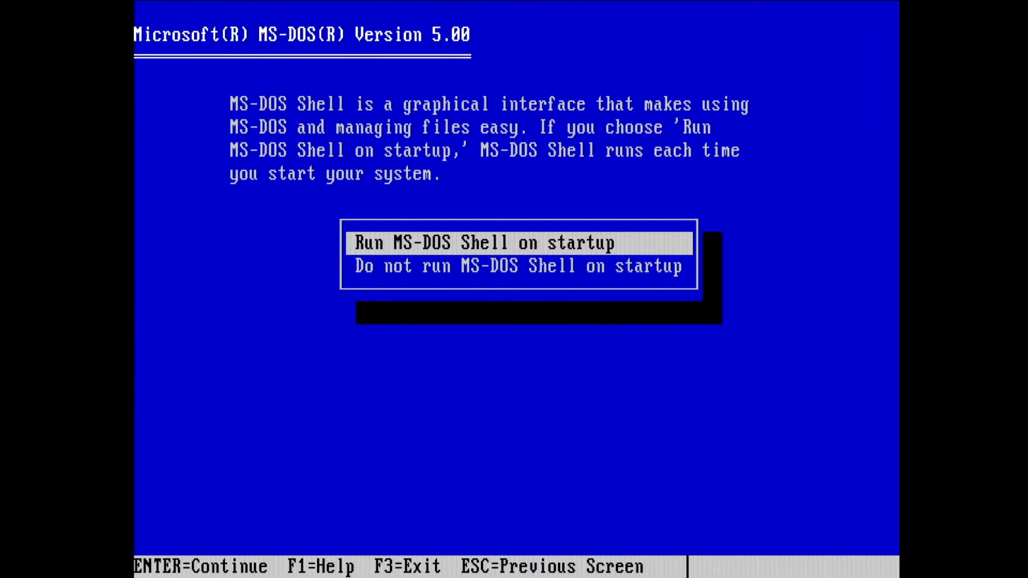
pyautogui.press('Enter')
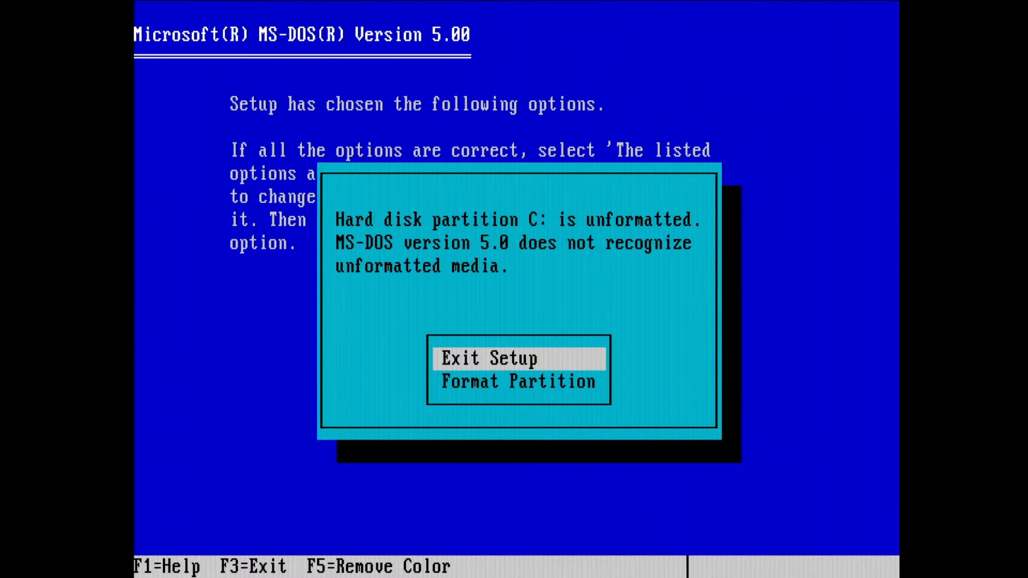
# Choose how to handle the unformatted C: partition to reach the A:\ prompt
pyautogui.press('Down')
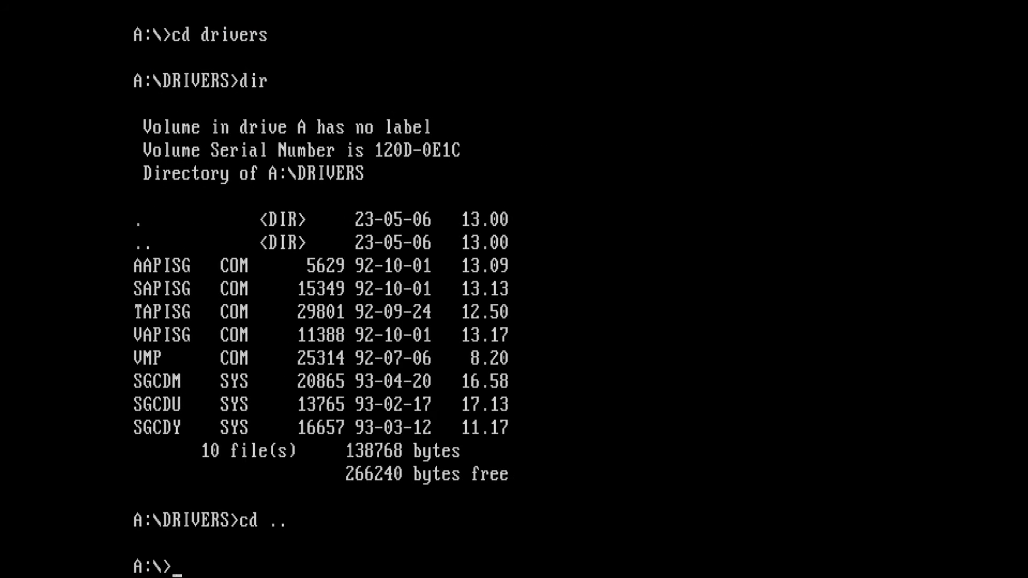
# Run the SGPFIG sound card configuration utility from the UTILITY folder
pyautogui.write('cd u')
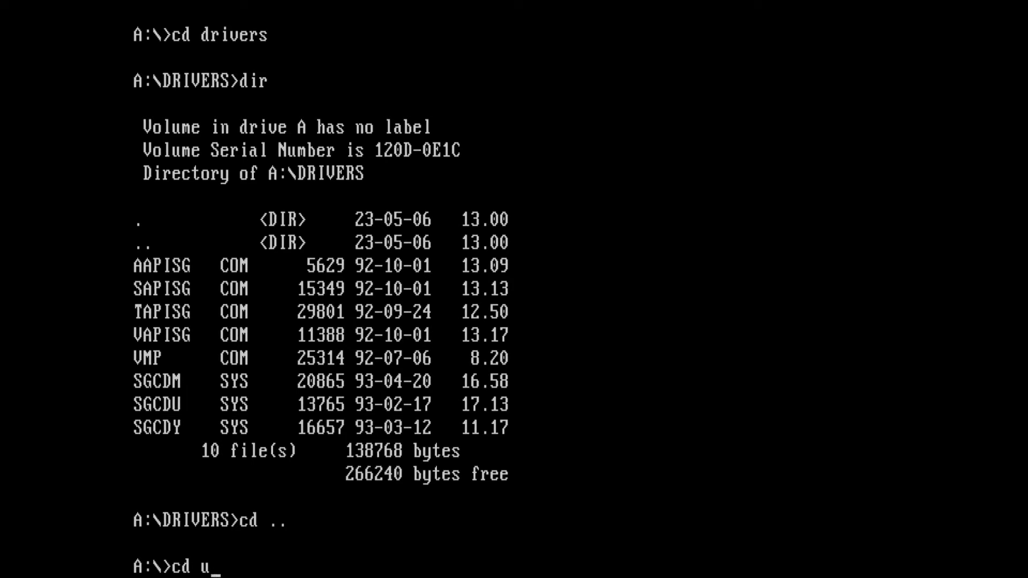
pyautogui.write('tility')
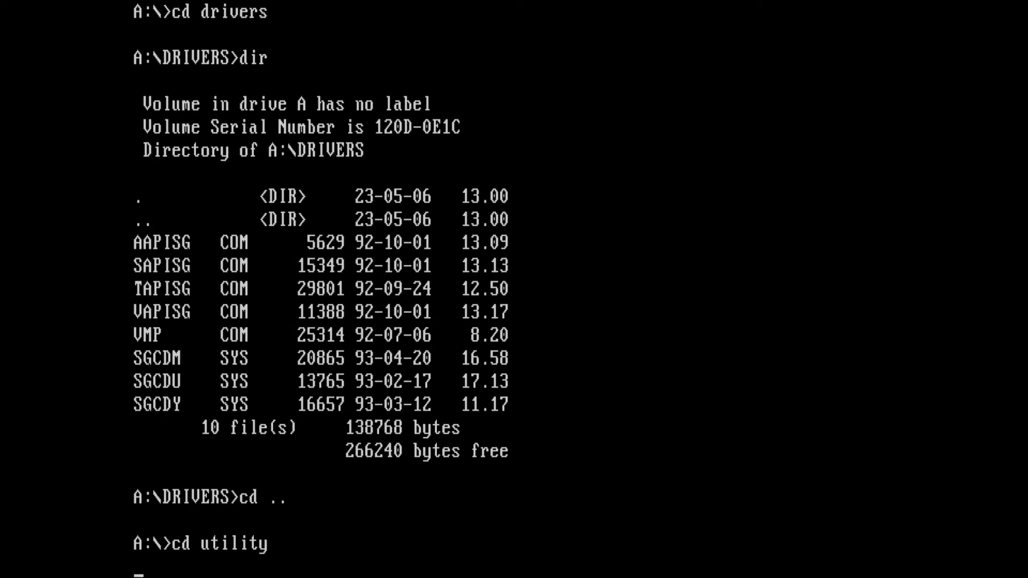
pyautogui.write('sgp')
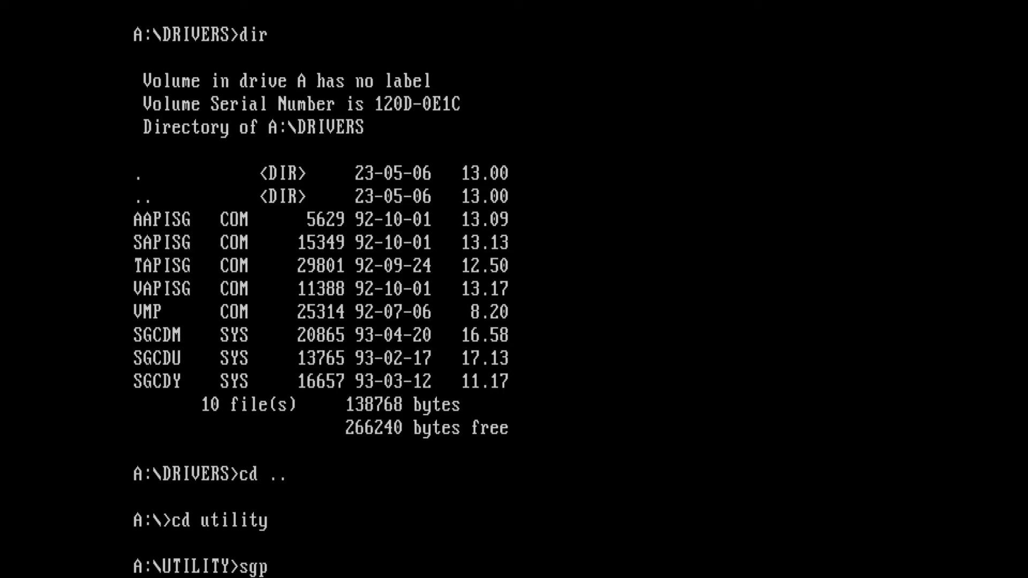
pyautogui.write('fig')
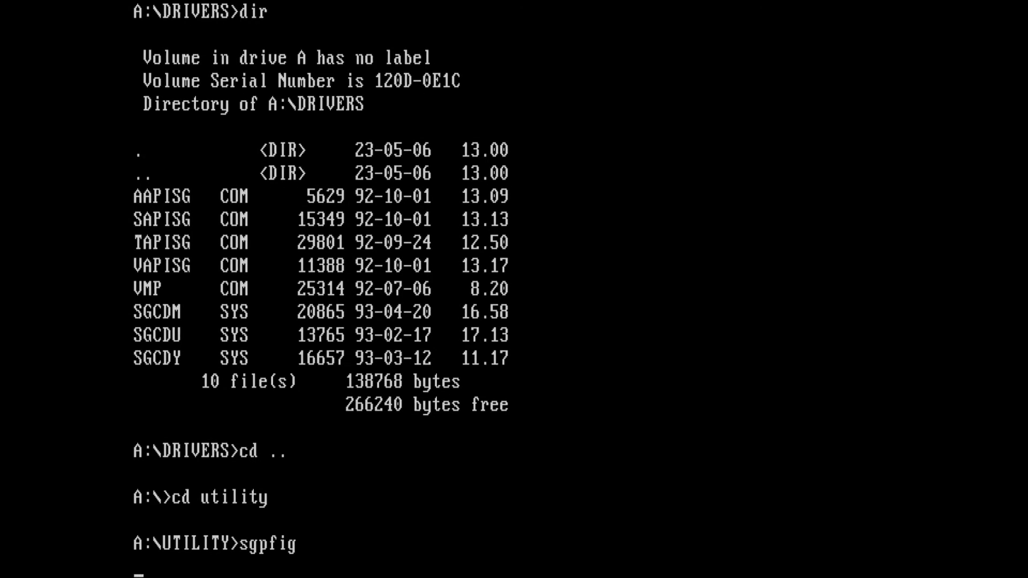
pyautogui.press('enter')
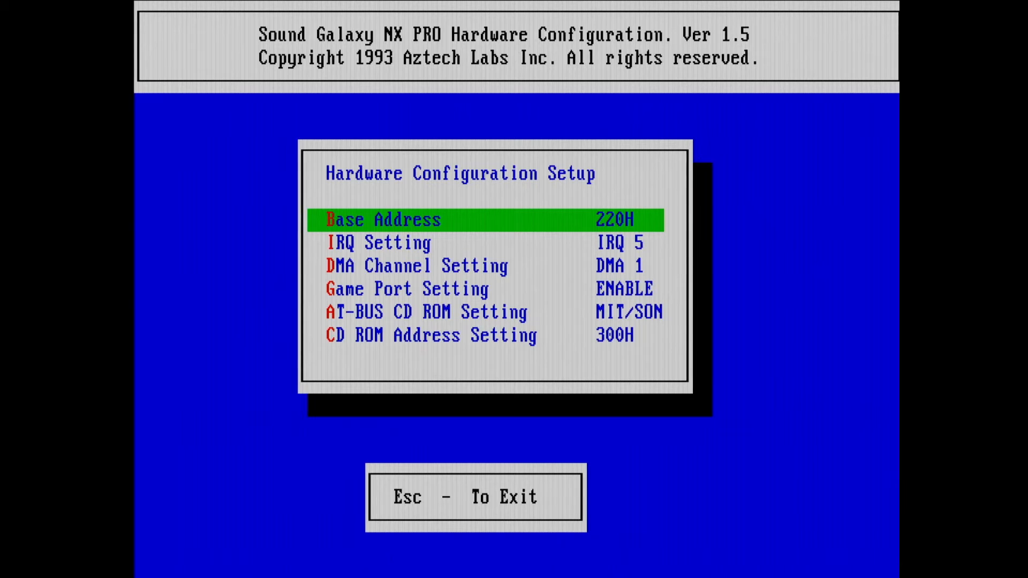
# Review the game port and CD-ROM address settings, save the configuration, and exit to DOS
pyautogui.press('Down')
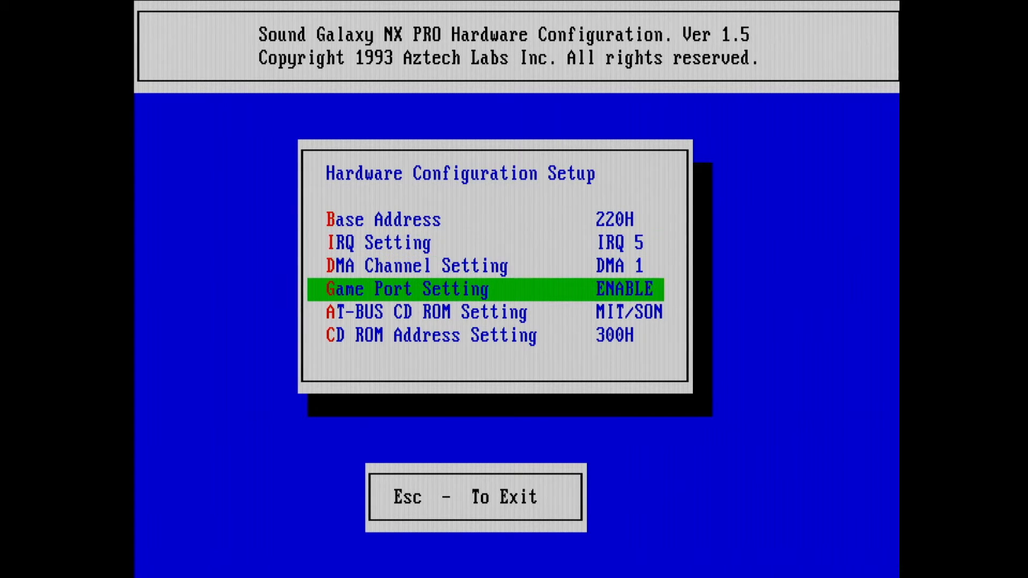
pyautogui.press('down')
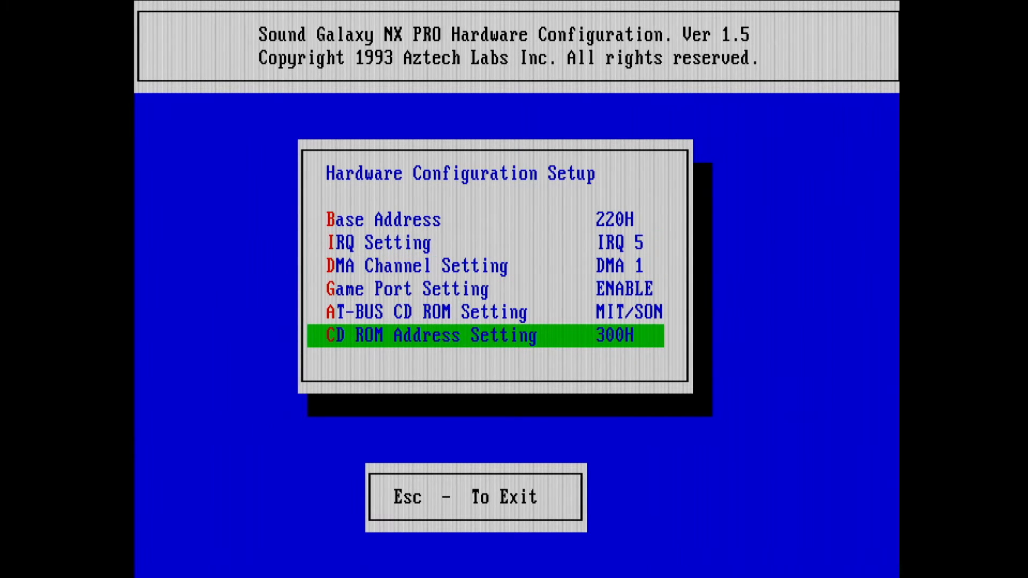
pyautogui.press('Escape')
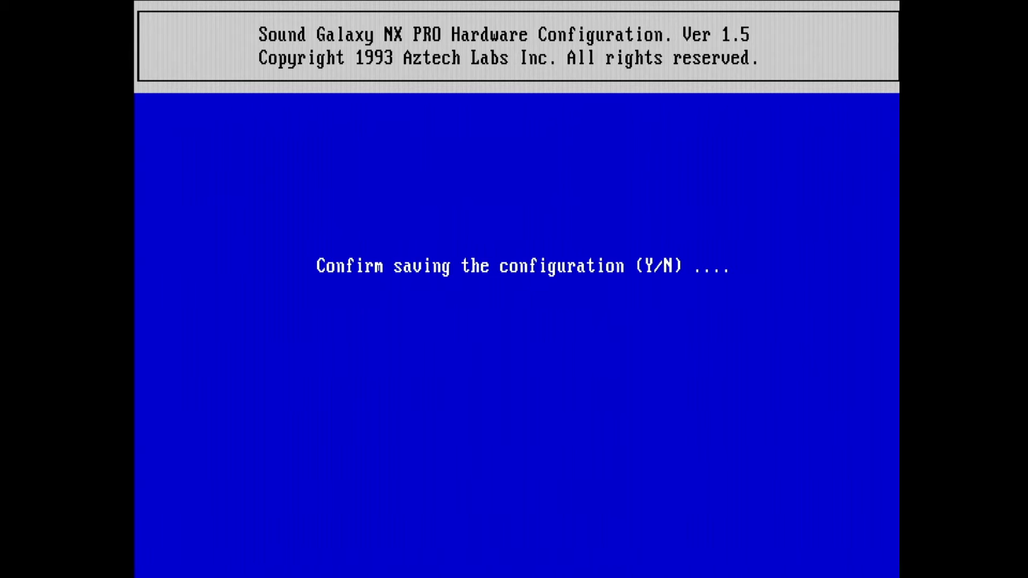
pyautogui.press('y')
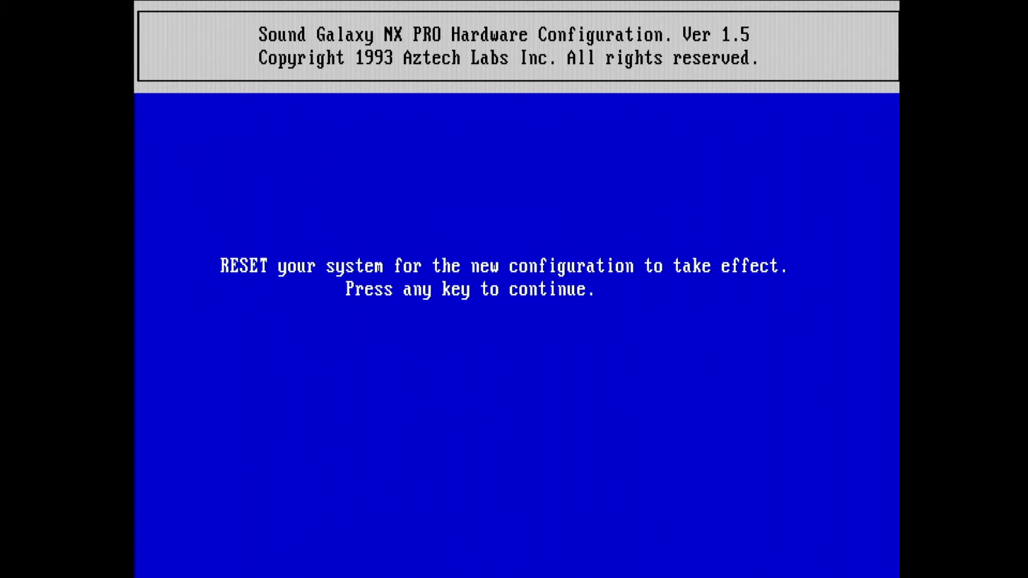
pyautogui.press('enter')
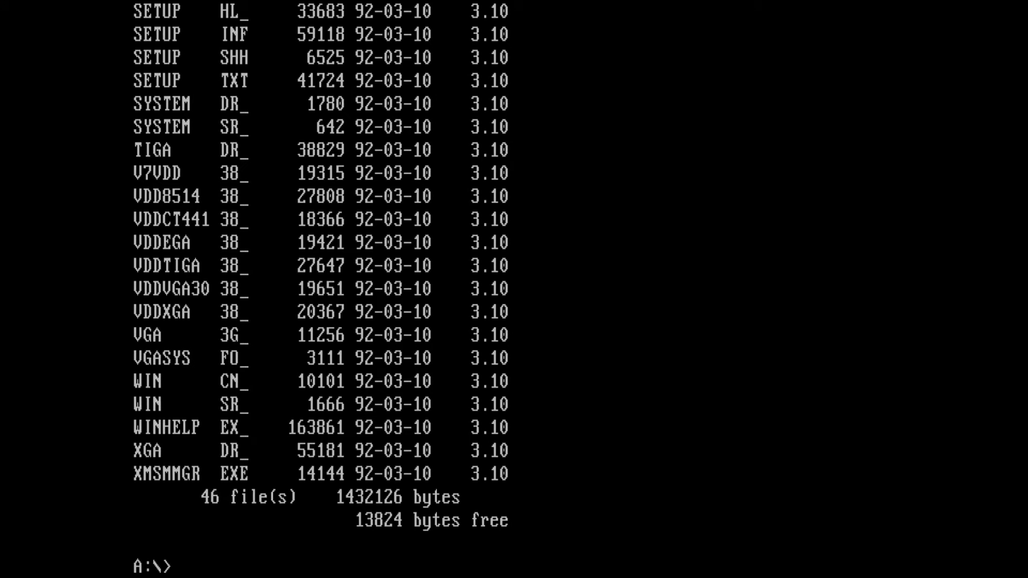
# Run Windows 3.1 Setup into C:\WINDOWS and accept the detected hardware list
pyautogui.write('se')
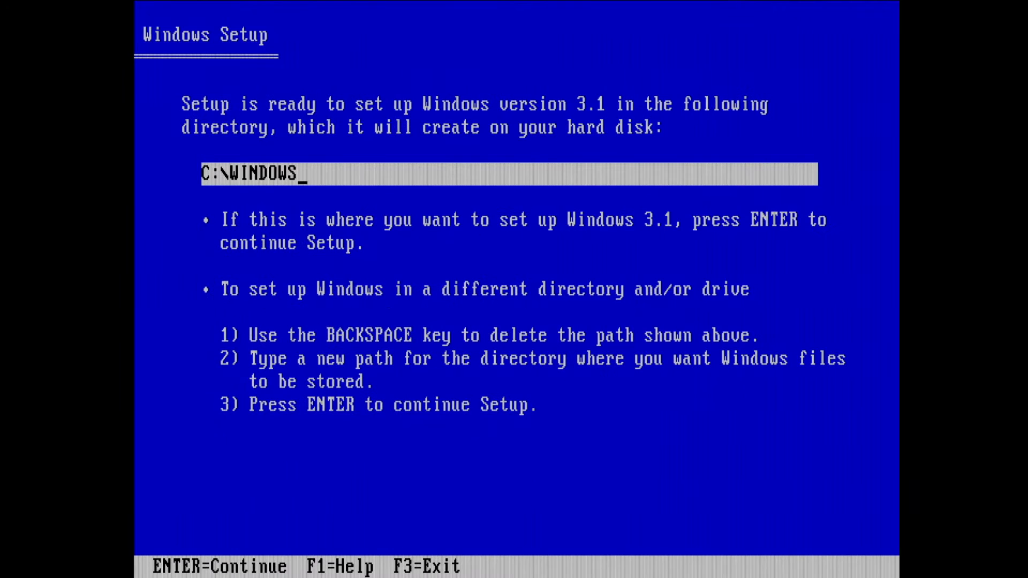
pyautogui.write('3.1')
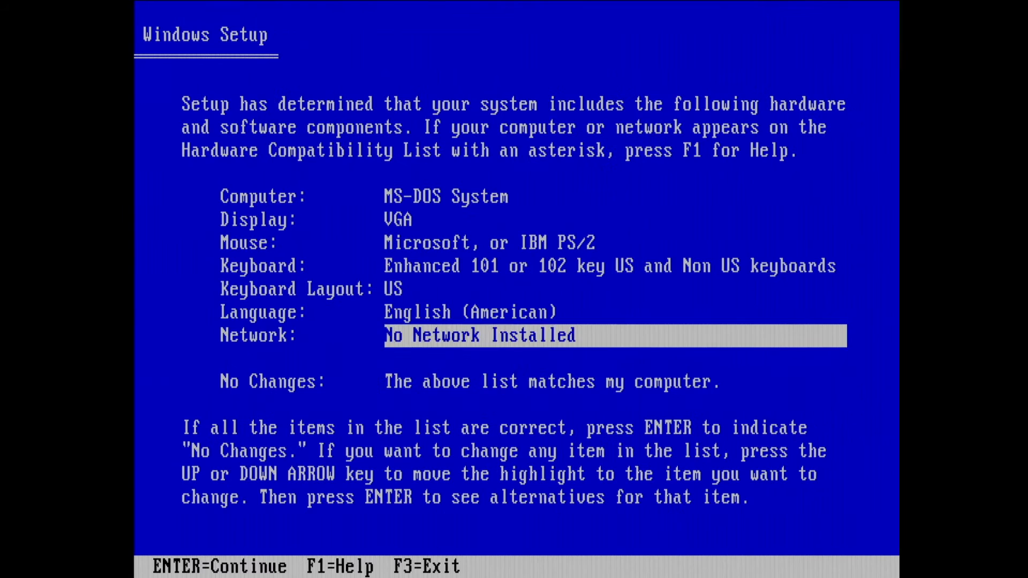
pyautogui.press('Enter')
pyautogui.write('Old Computers Sucked')
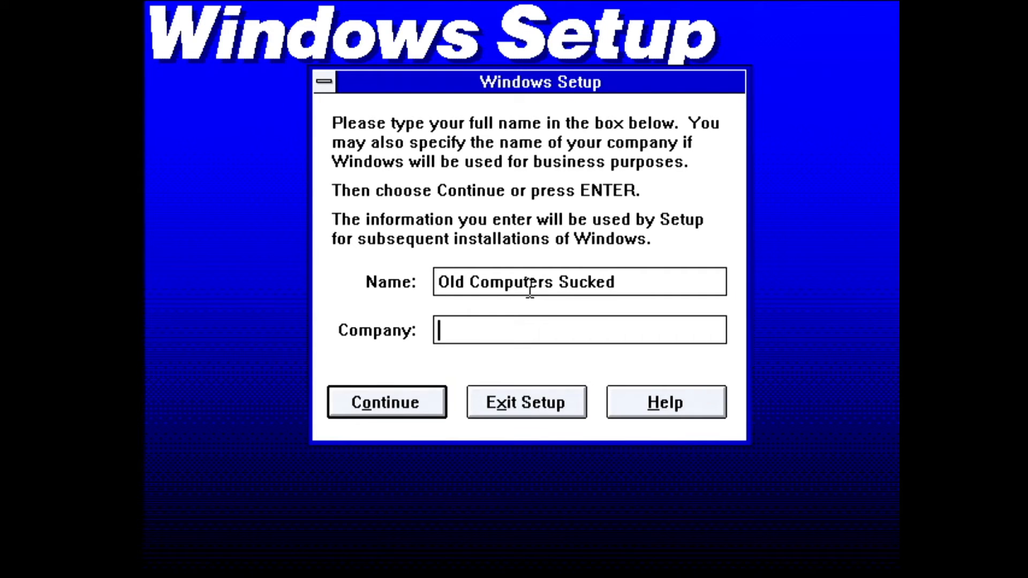
# Confirm the registration name, skip printer and application setup, and keep all optional components
pyautogui.click(385, 402)
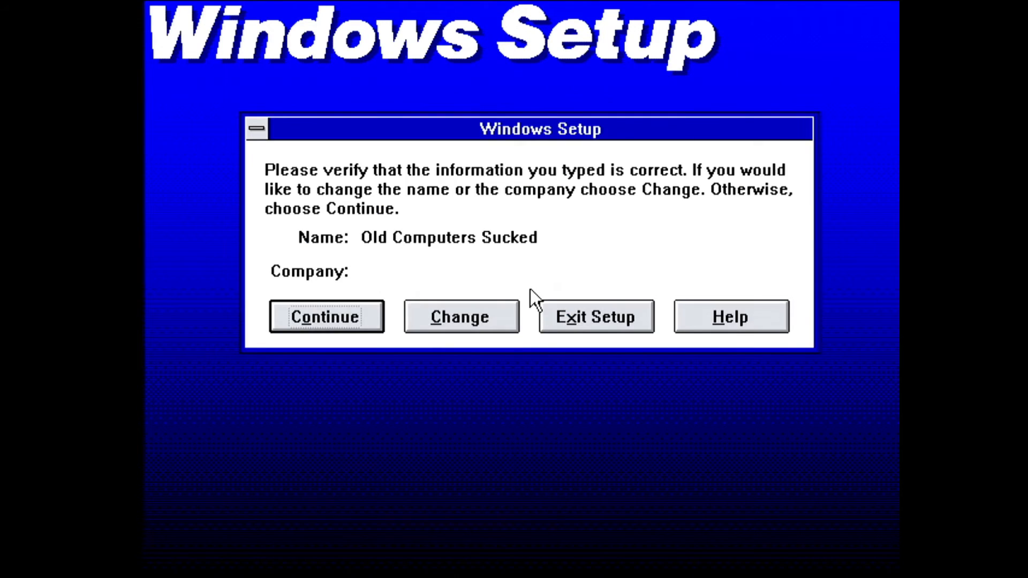
pyautogui.click(324, 317)
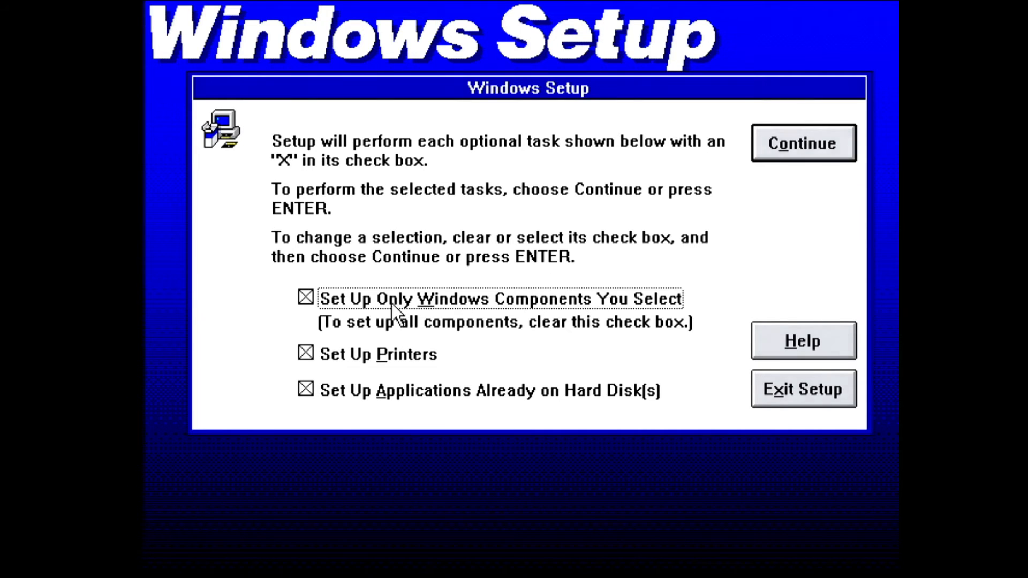
pyautogui.click(304, 353)
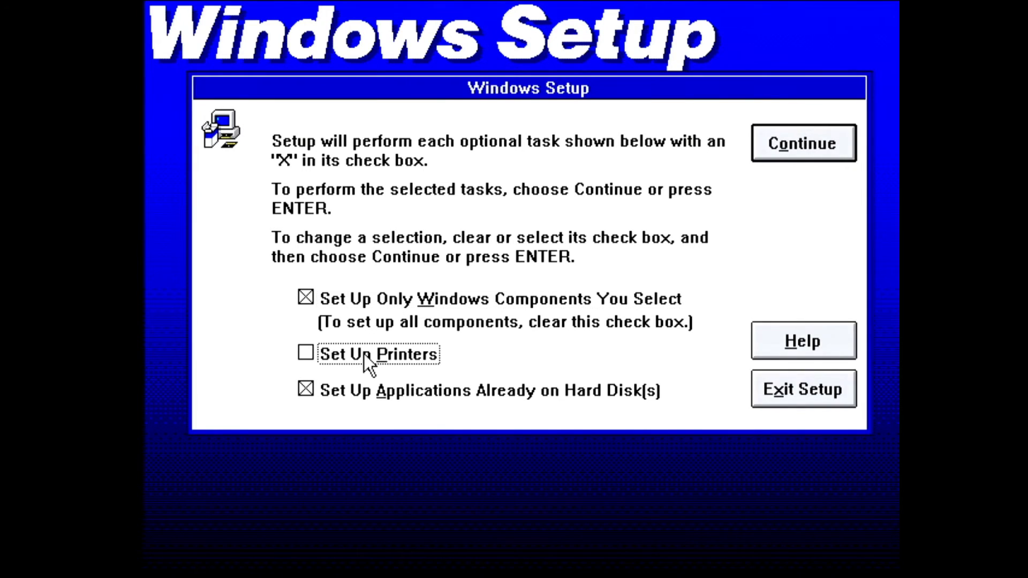
pyautogui.click(304, 391)
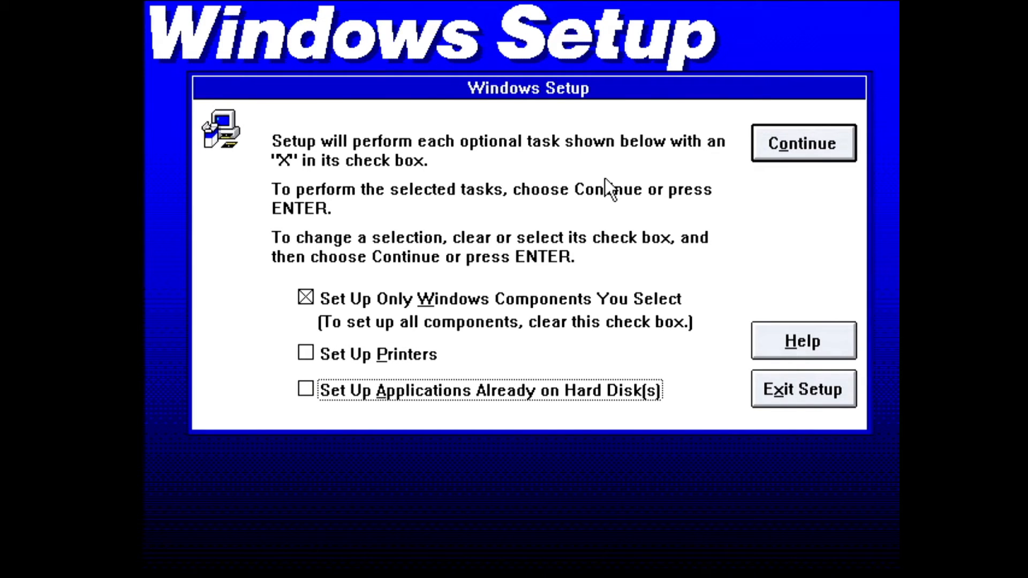
pyautogui.click(803, 143)
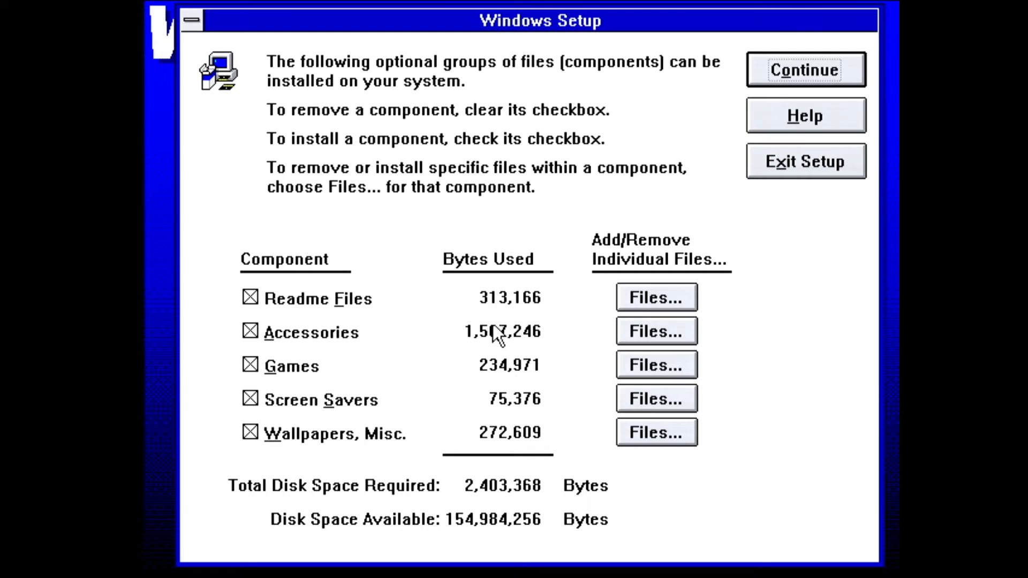
pyautogui.click(805, 70)
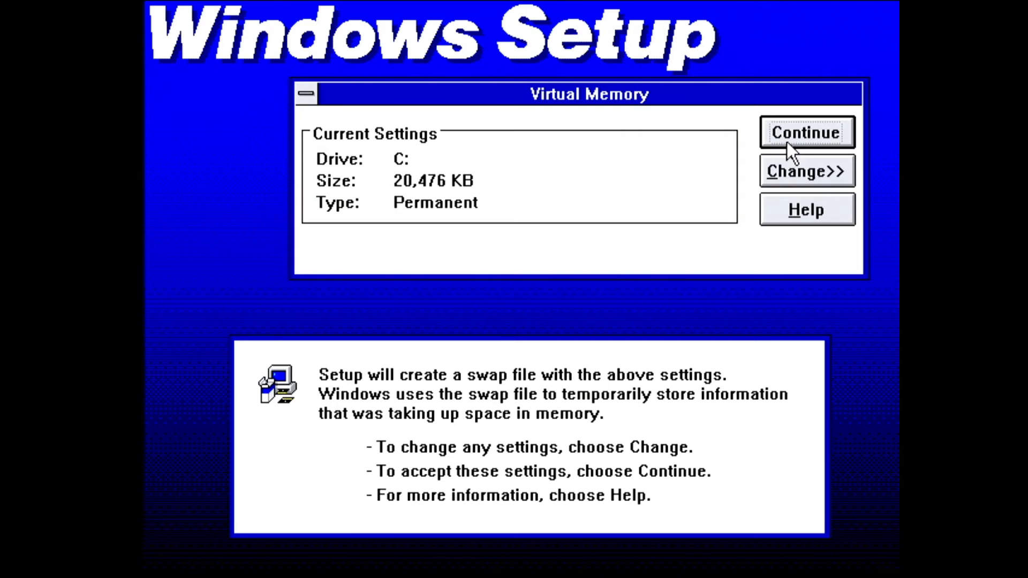
# Accept the 20,476 KB swap file, install Disk #3, and let Setup update CONFIG.SYS and AUTOEXEC.BAT
pyautogui.click(806, 131)
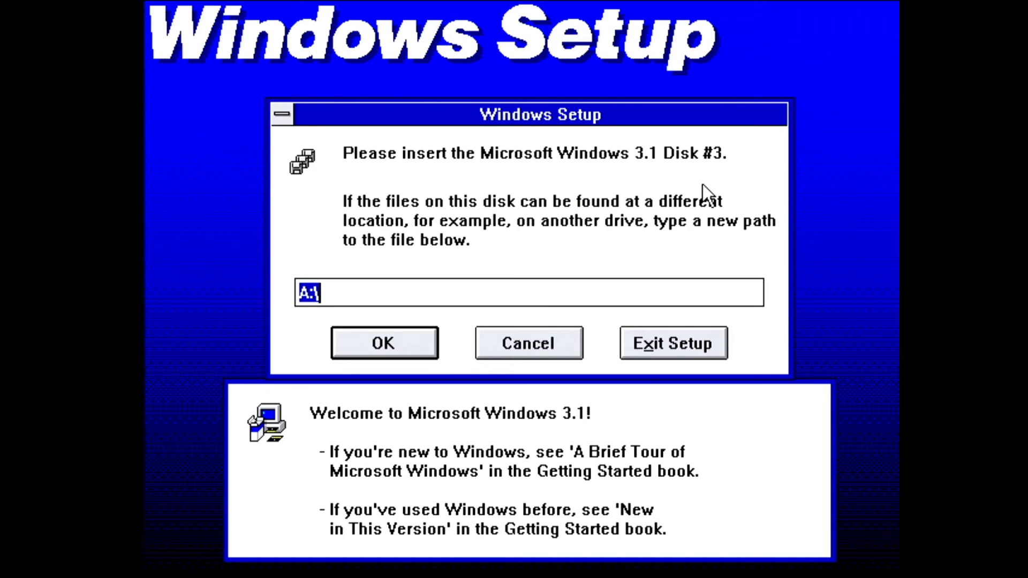
pyautogui.click(383, 342)
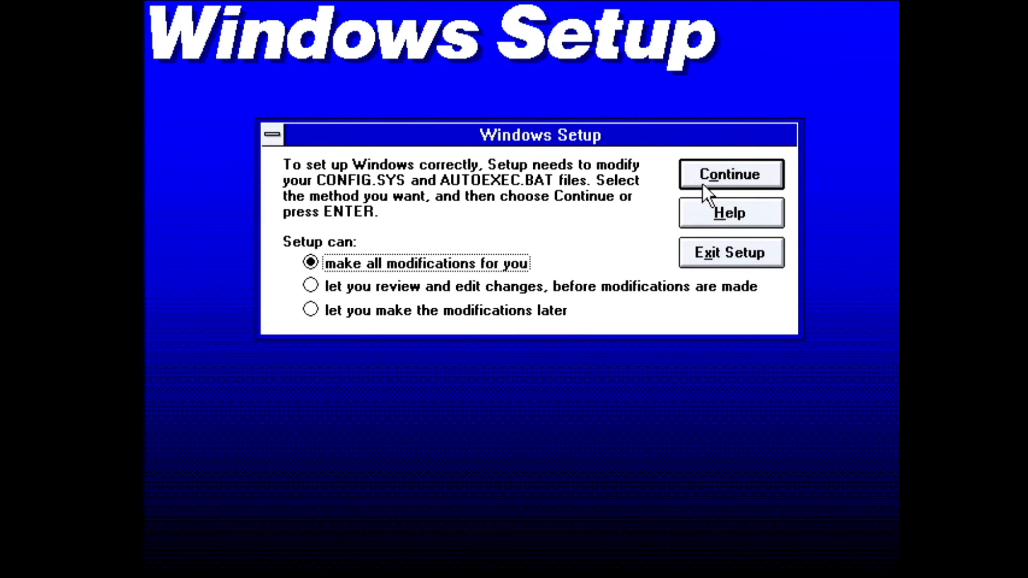
pyautogui.click(730, 173)
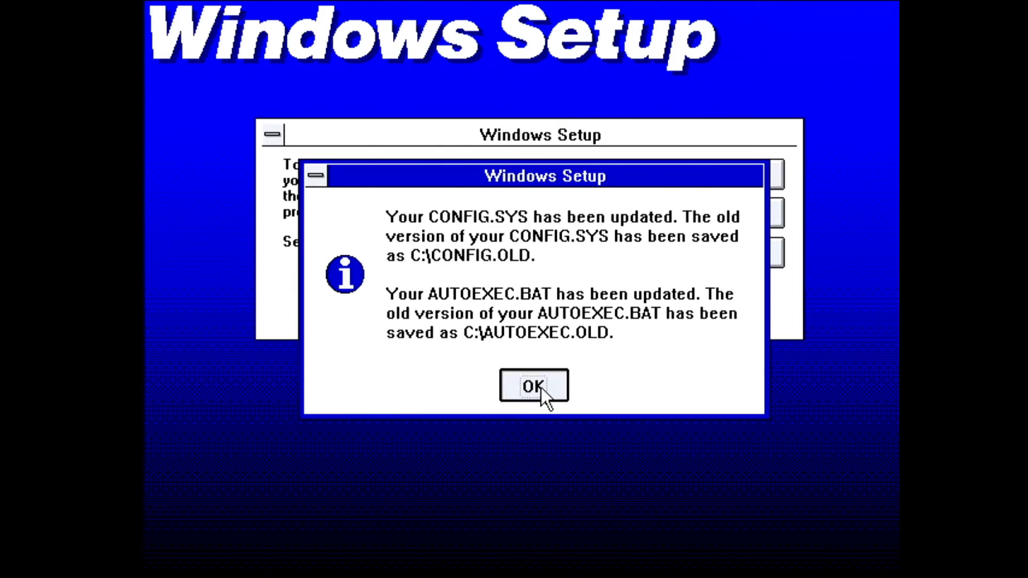
pyautogui.click(534, 385)
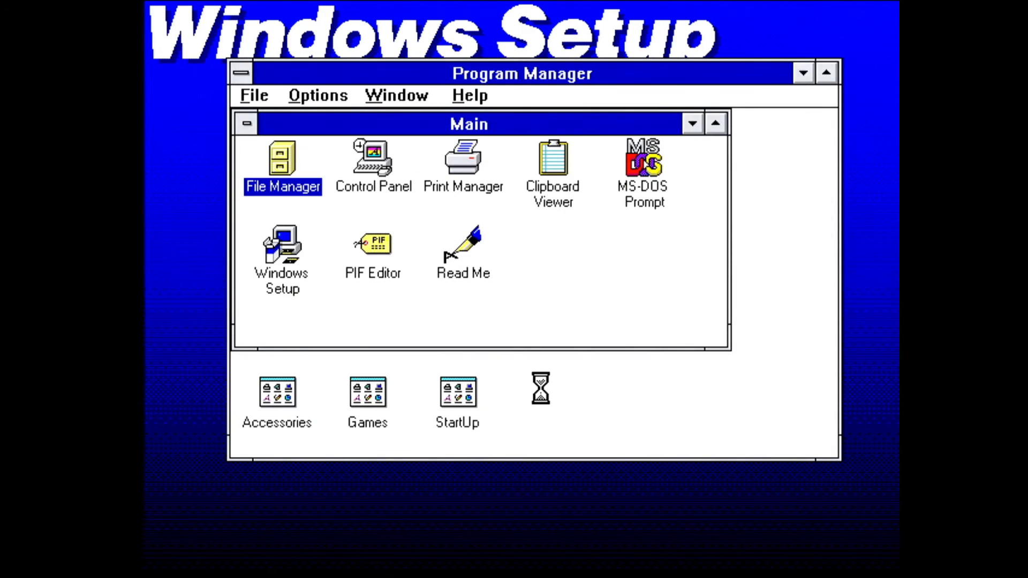
# Launch Windows Setup from the Main group and open its Options menu
pyautogui.doubleClick(281, 253)
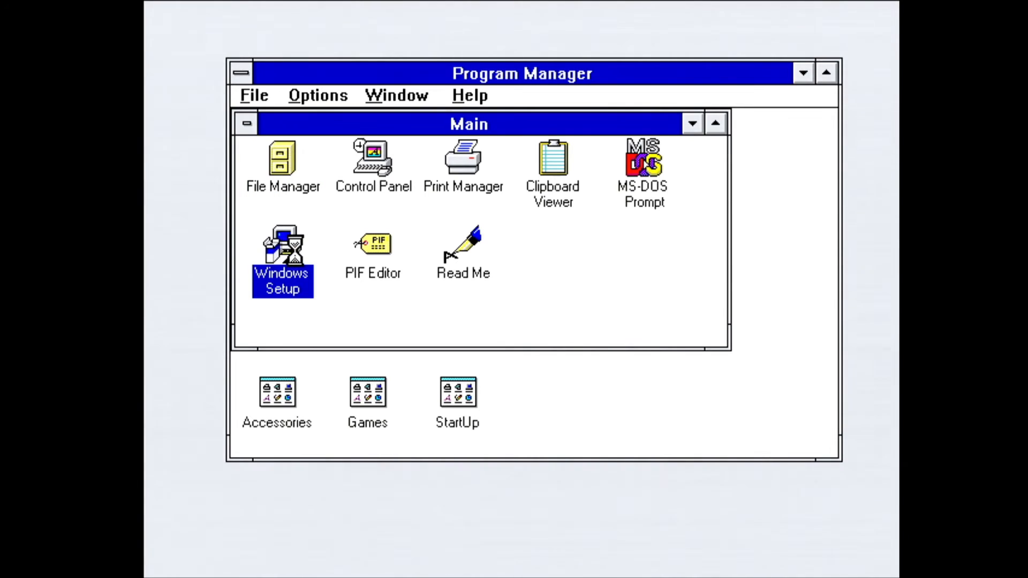
pyautogui.click(337, 181)
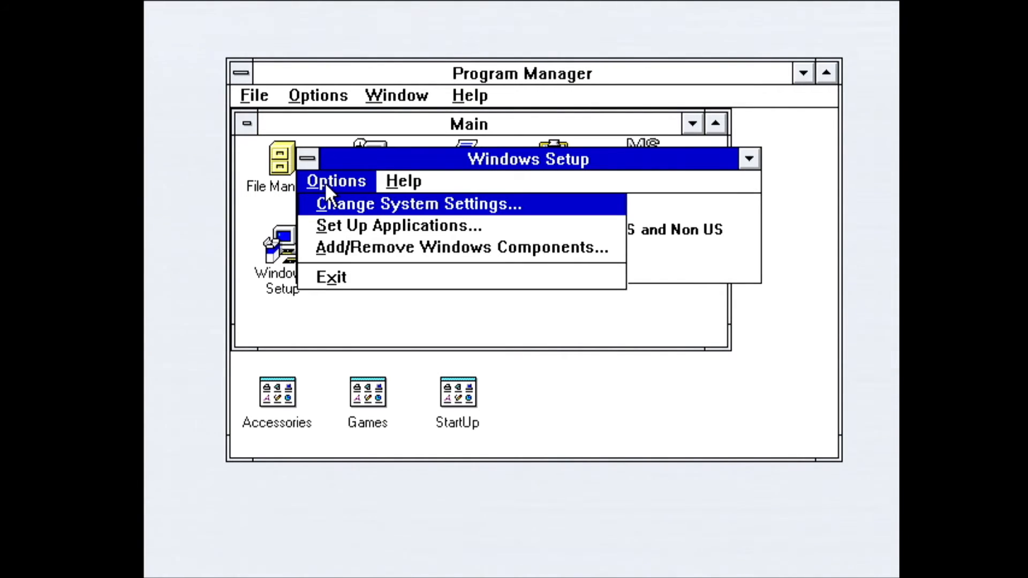
# Install the ET3000 640x480 256-colour display driver from the ET30 folder and restart Windows
pyautogui.click(418, 204)
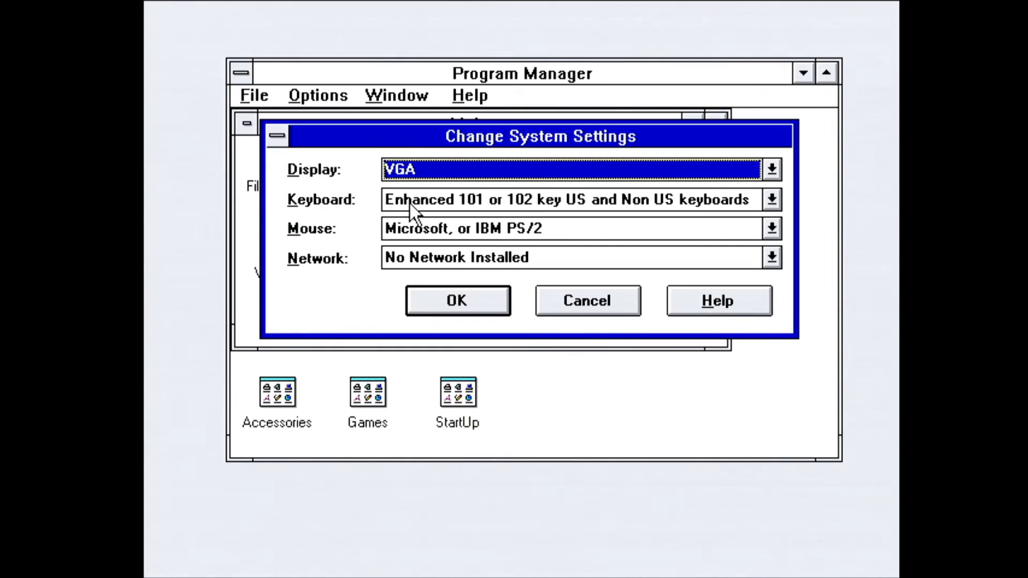
pyautogui.click(771, 170)
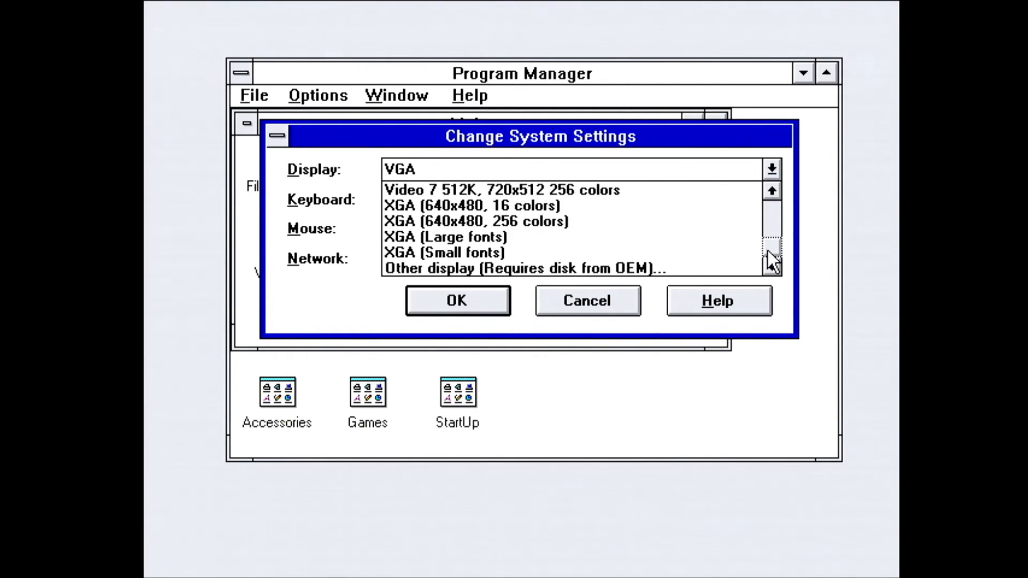
pyautogui.click(524, 268)
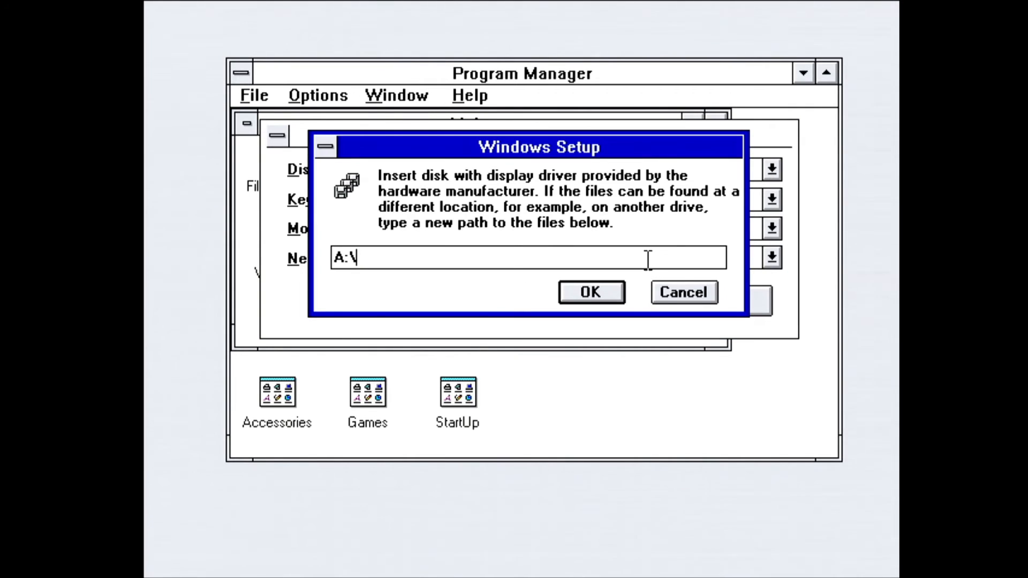
pyautogui.write('ET30')
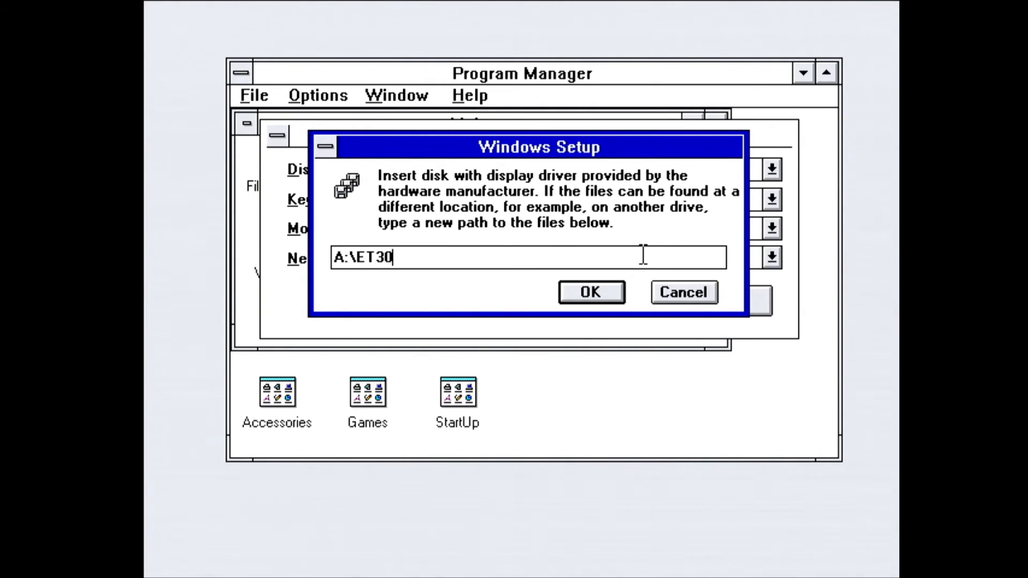
pyautogui.click(589, 292)
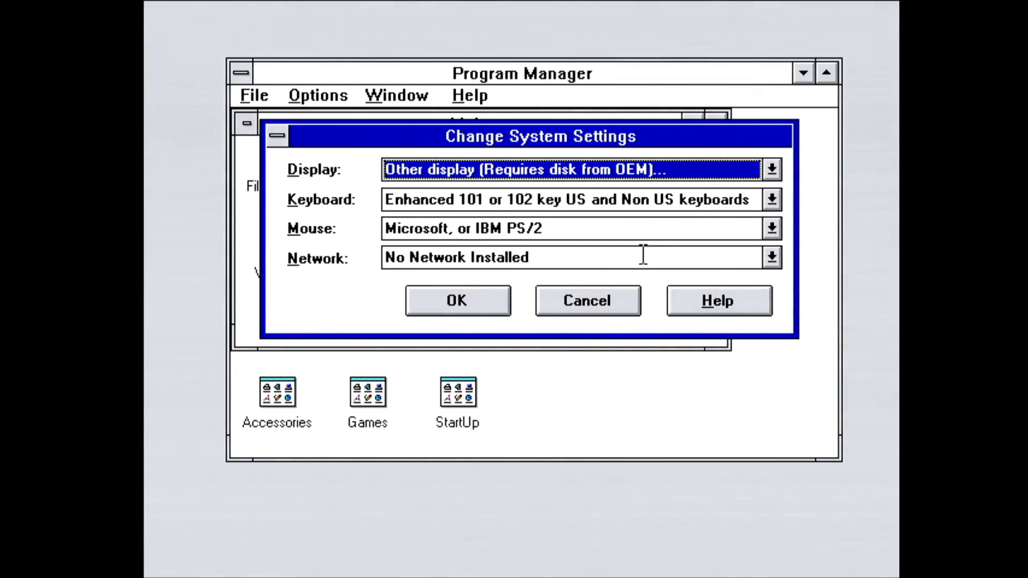
pyautogui.click(771, 169)
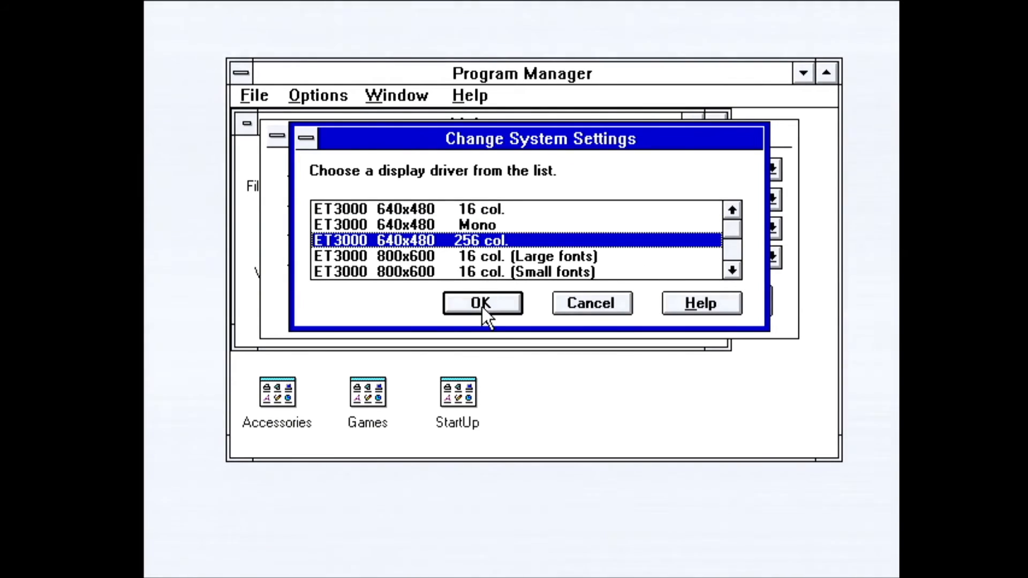
pyautogui.click(481, 303)
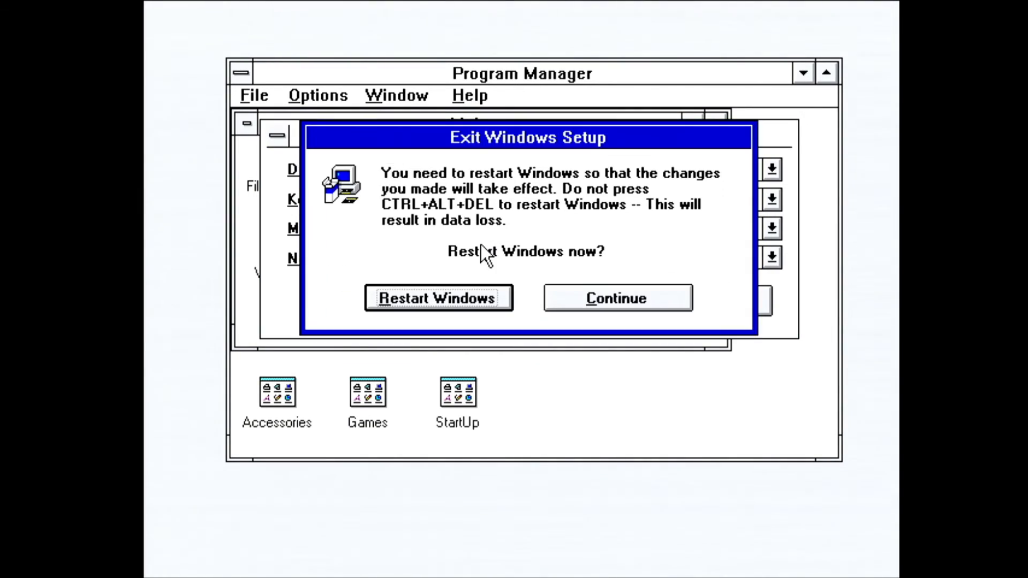
pyautogui.click(438, 297)
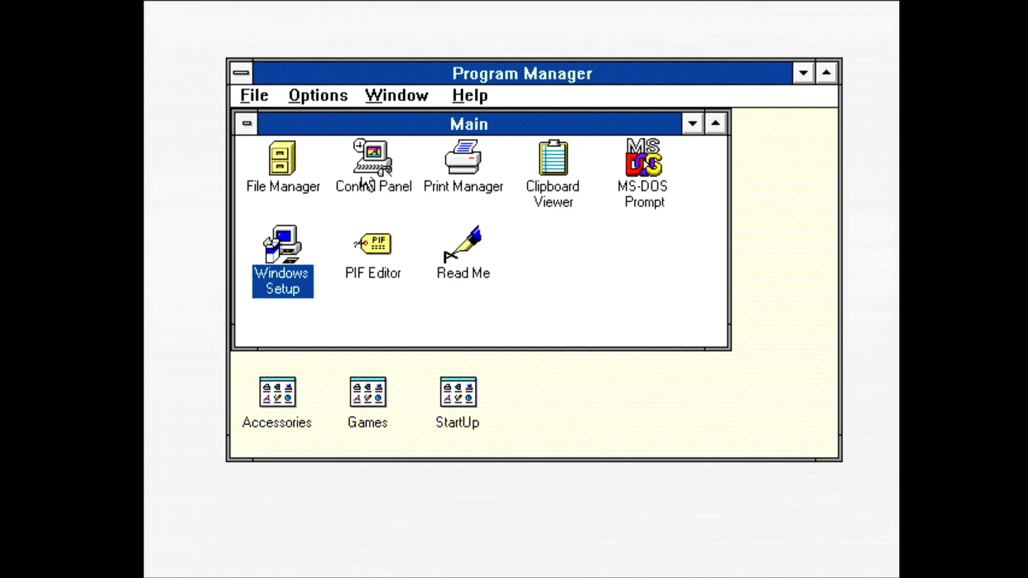
# In Control Panel's Drivers tool, list the unlisted Galaxy drivers from A:\WINDOWS
pyautogui.doubleClick(373, 158)
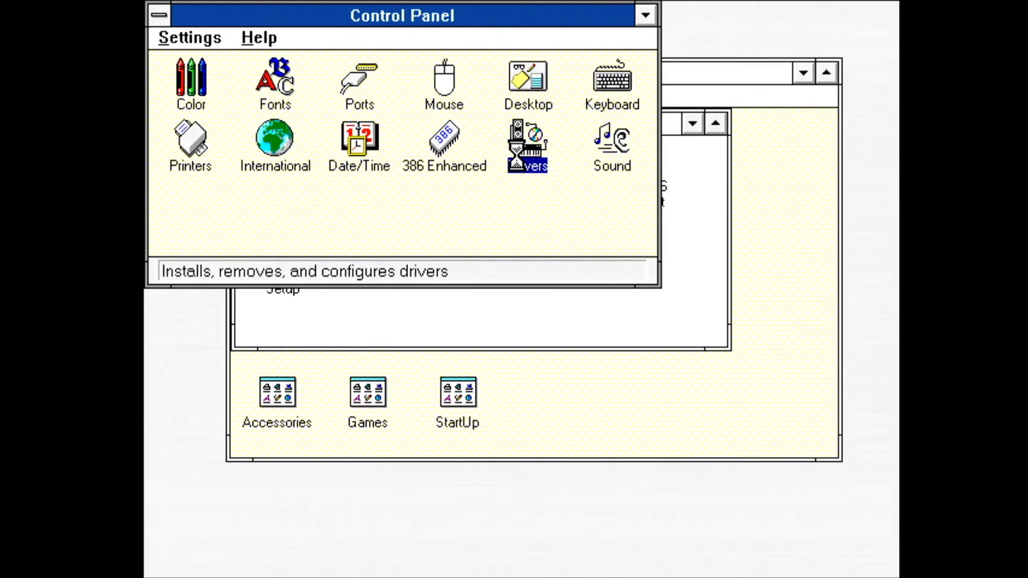
pyautogui.doubleClick(526, 144)
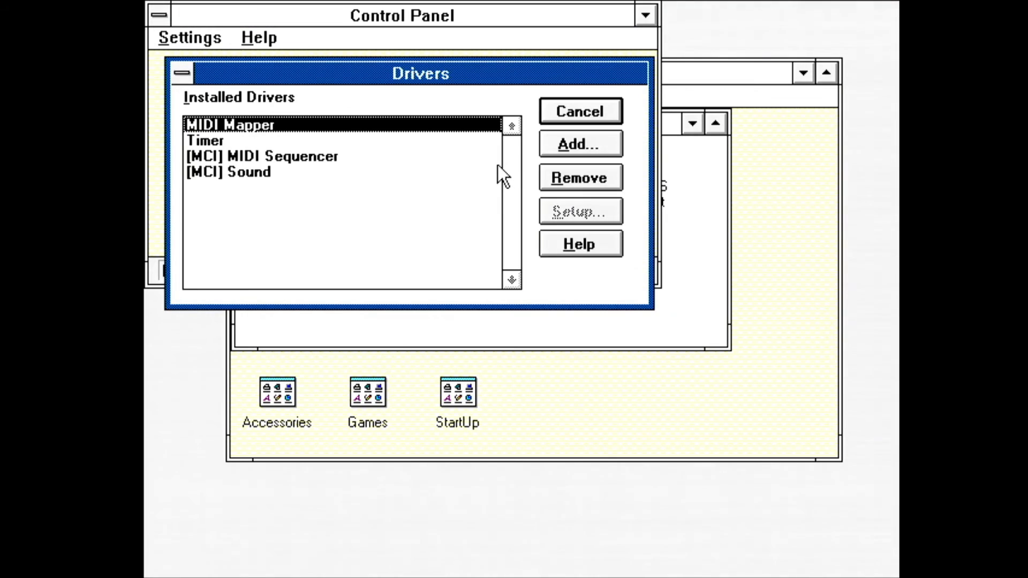
pyautogui.click(580, 144)
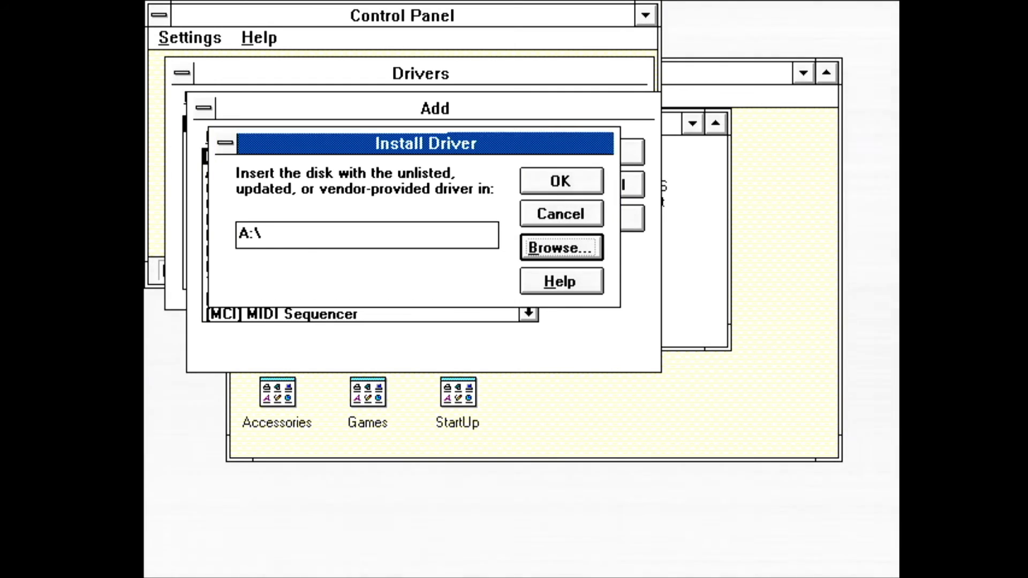
pyautogui.click(561, 248)
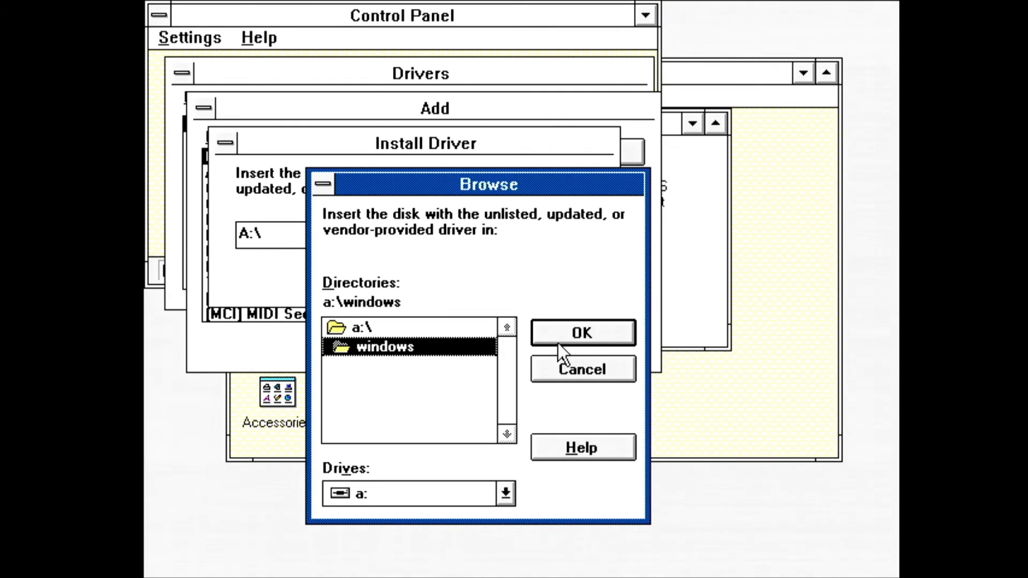
pyautogui.click(581, 333)
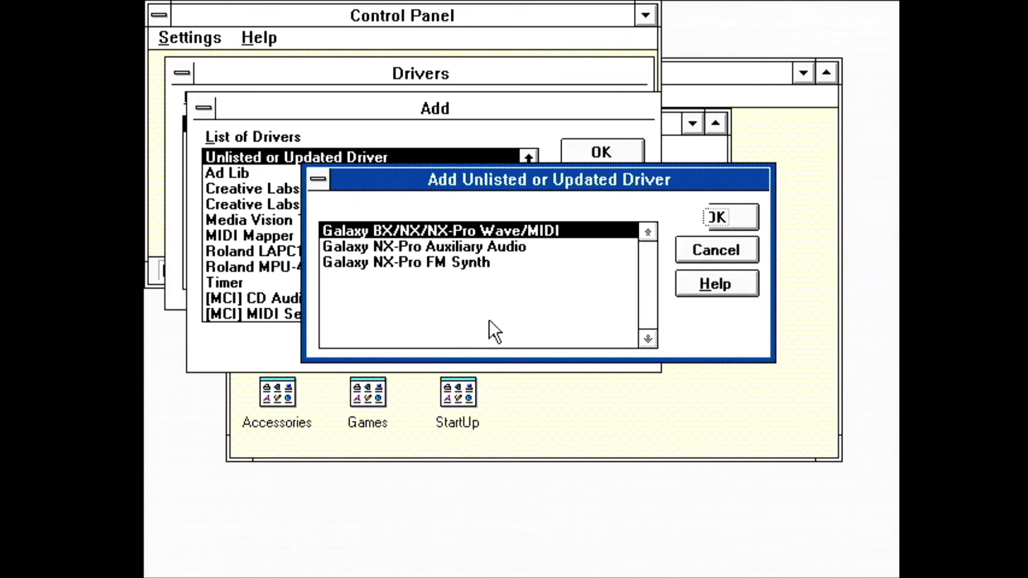
# Add the Galaxy Wave/MIDI driver (IRQ 5, port 220, DMA 1) and NX-Pro FM Synth, then restart
pyautogui.click(717, 216)
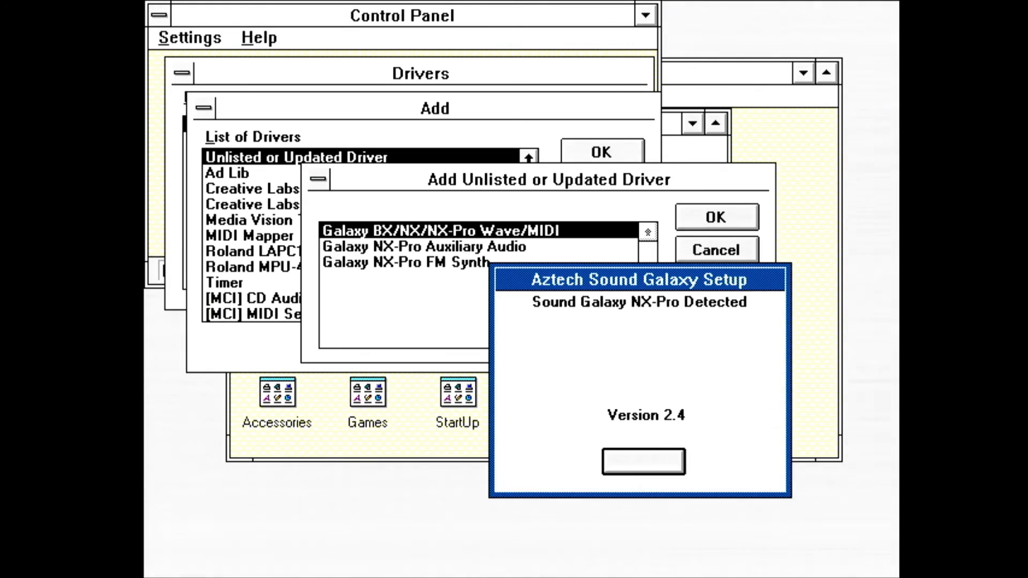
pyautogui.click(642, 461)
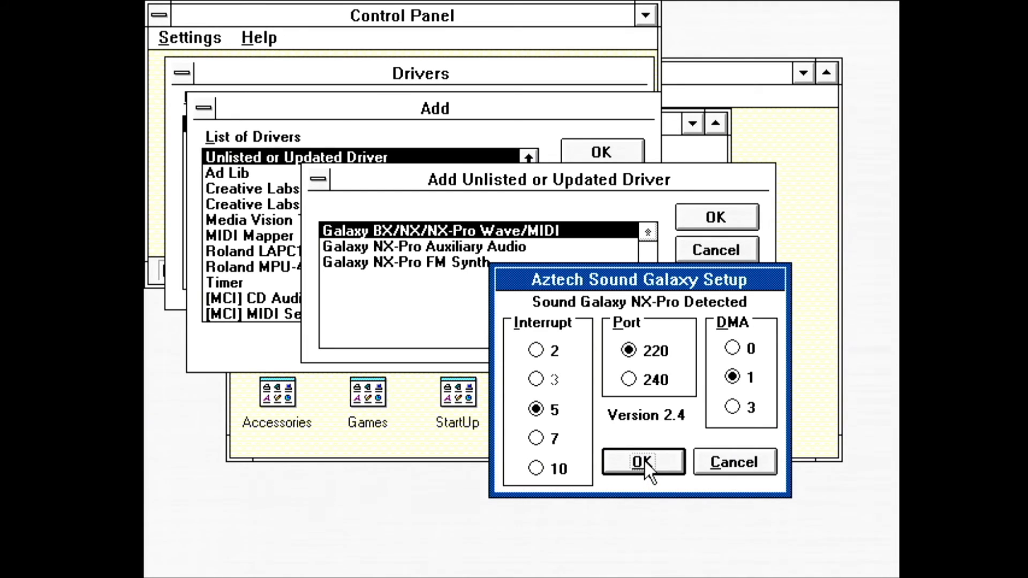
pyautogui.click(643, 462)
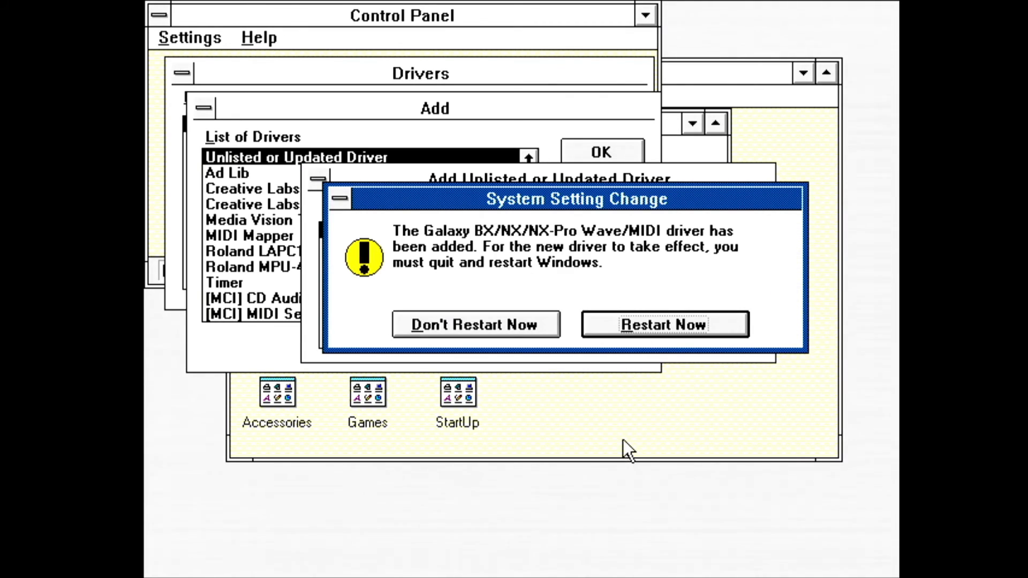
pyautogui.click(476, 324)
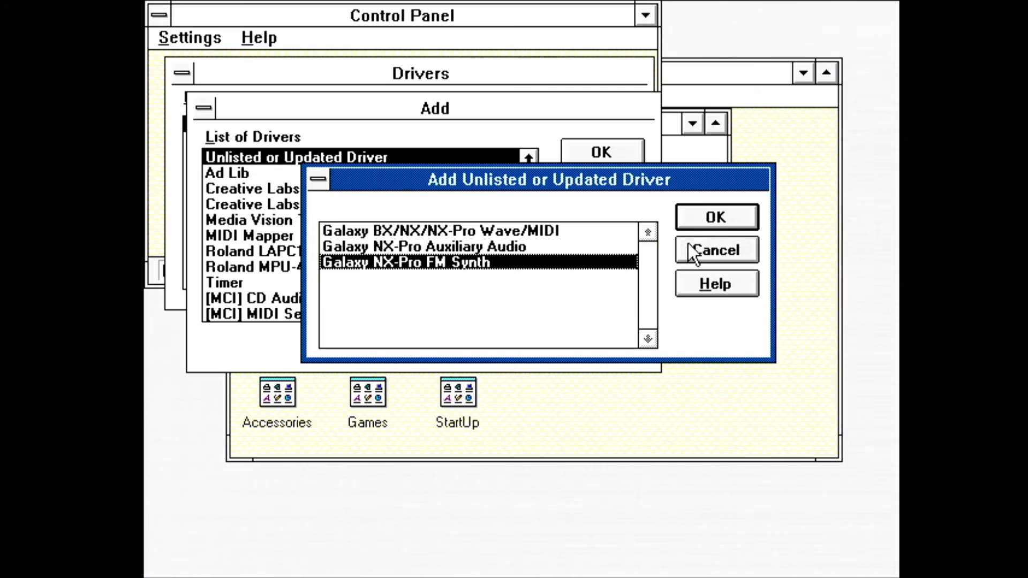
pyautogui.click(715, 217)
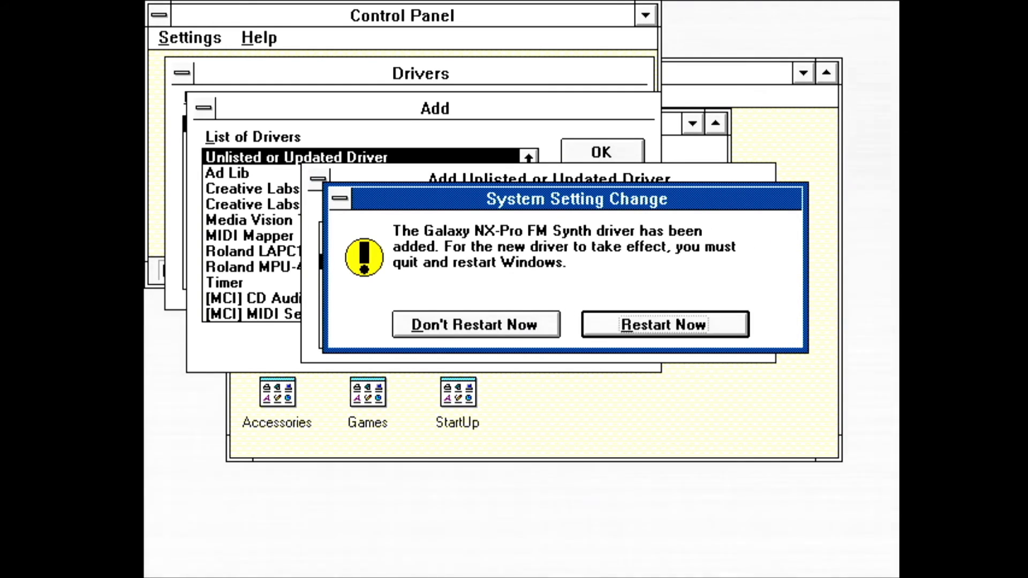
pyautogui.click(663, 324)
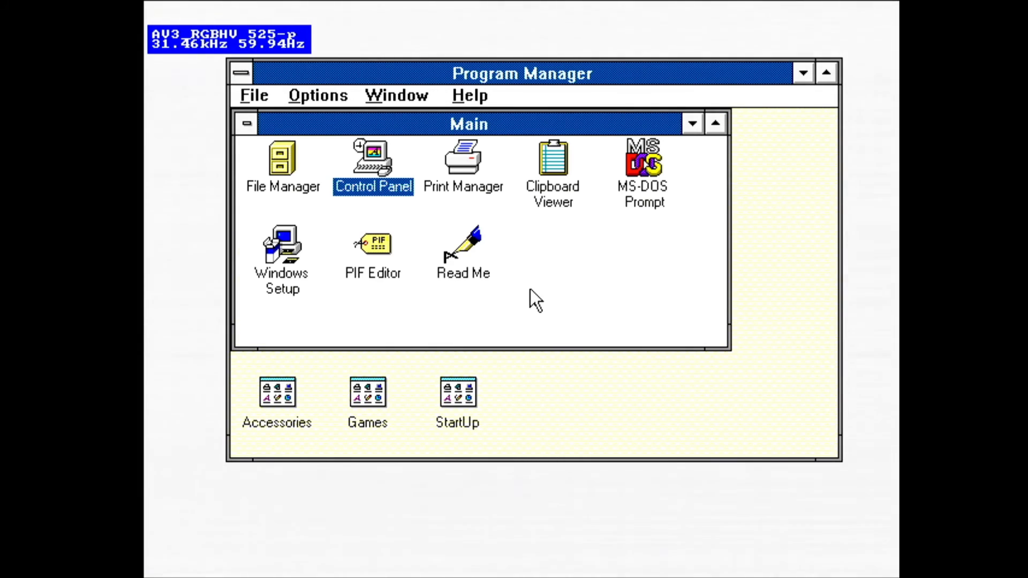
# Open CANYON.MID from C:\WINDOWS3.1 through File Manager and play it in Media Player
pyautogui.click(283, 164)
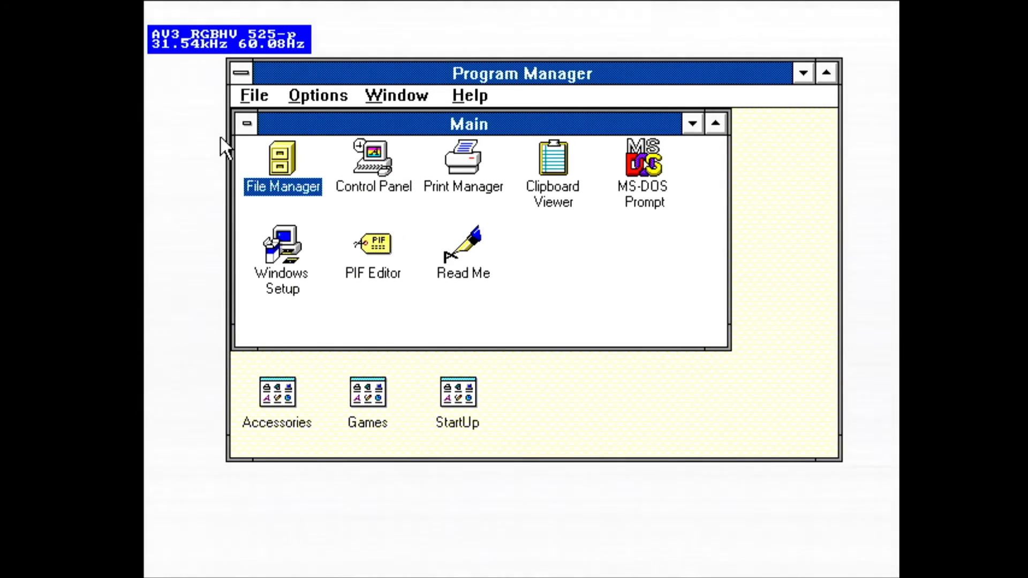
pyautogui.doubleClick(282, 159)
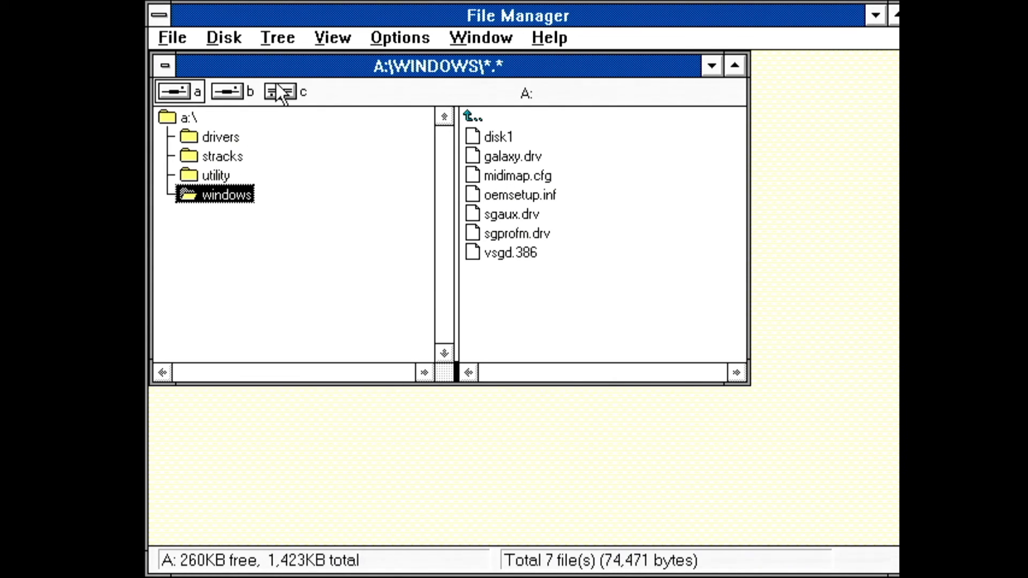
pyautogui.click(278, 91)
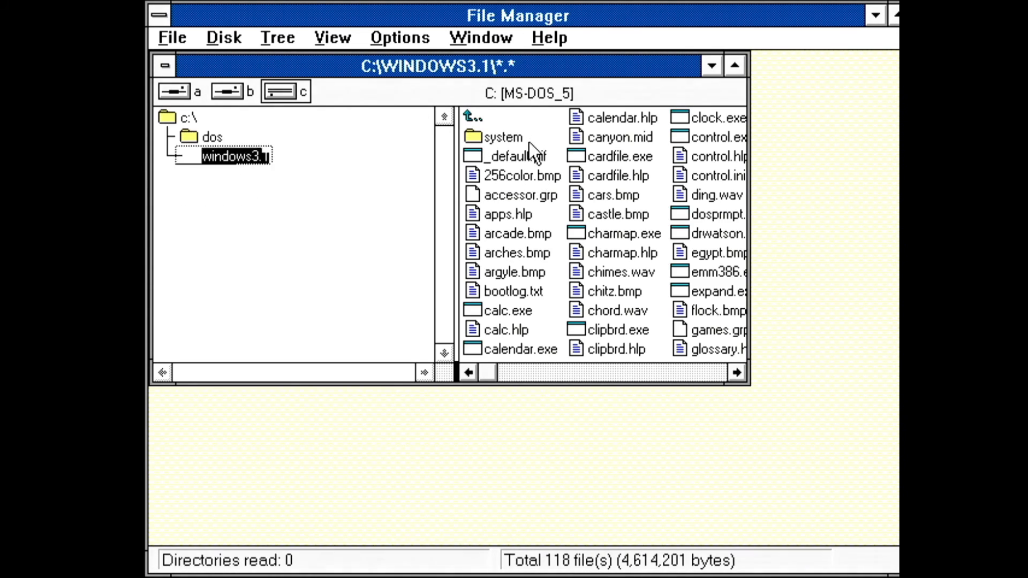
pyautogui.click(236, 155)
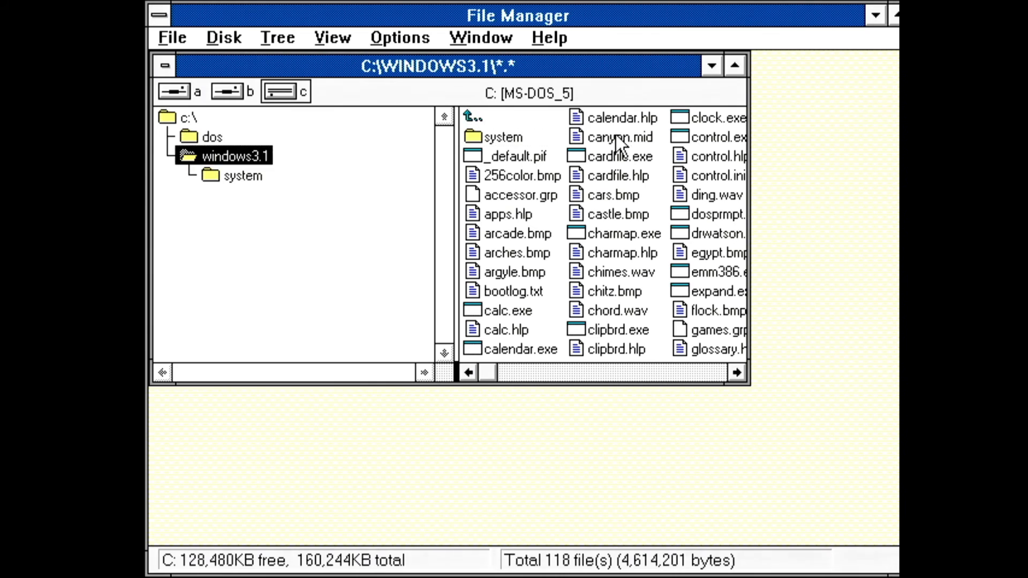
pyautogui.doubleClick(619, 137)
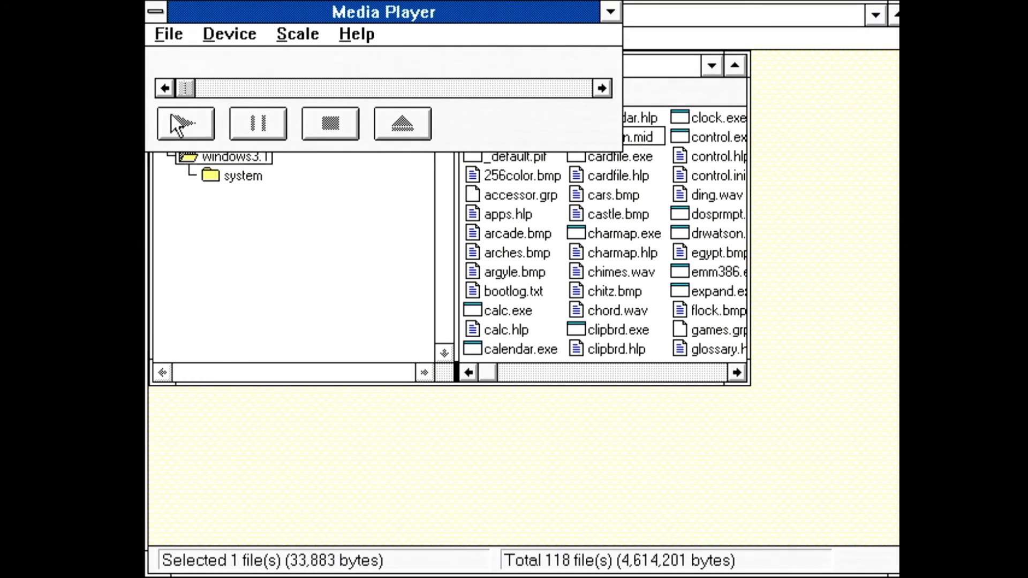
pyautogui.click(185, 123)
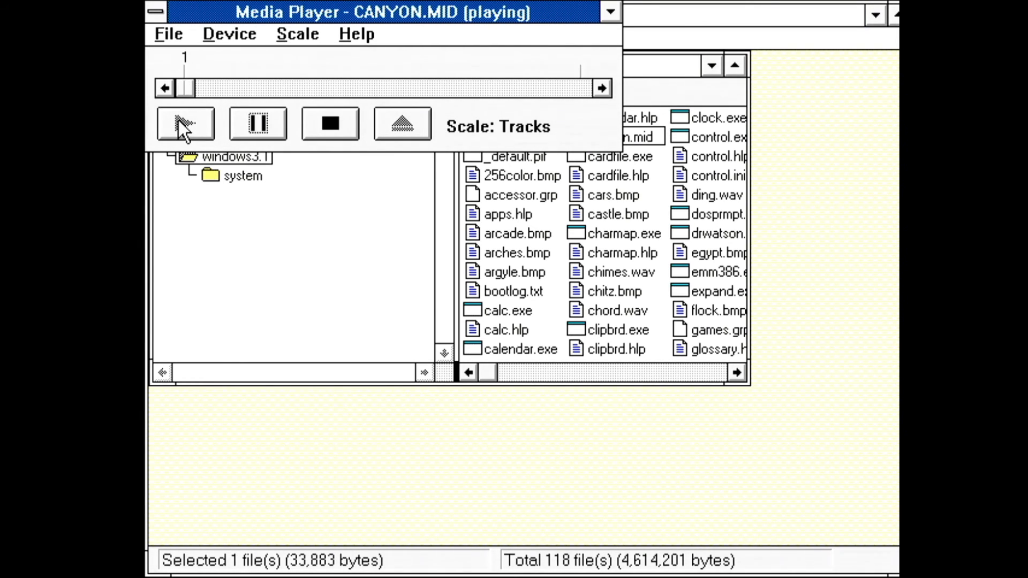